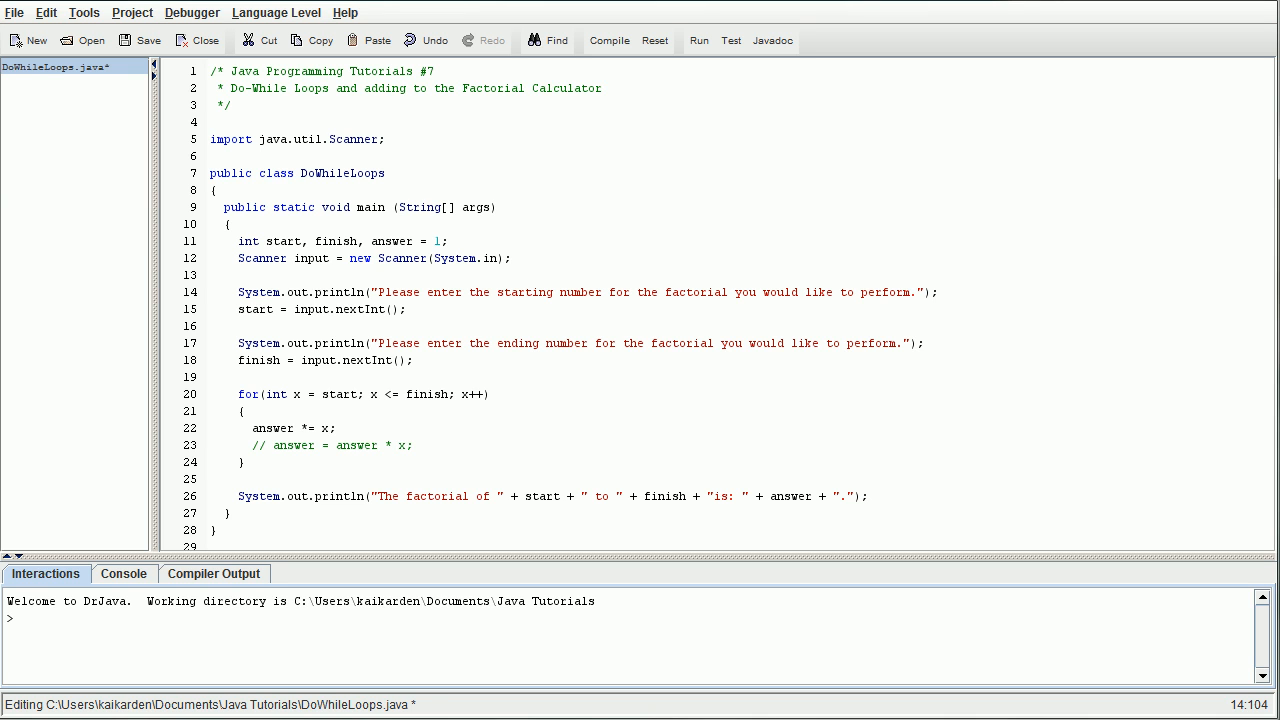
- Append boolCheck to the int declaration and declare boolean doAgain = true below it
text(,)
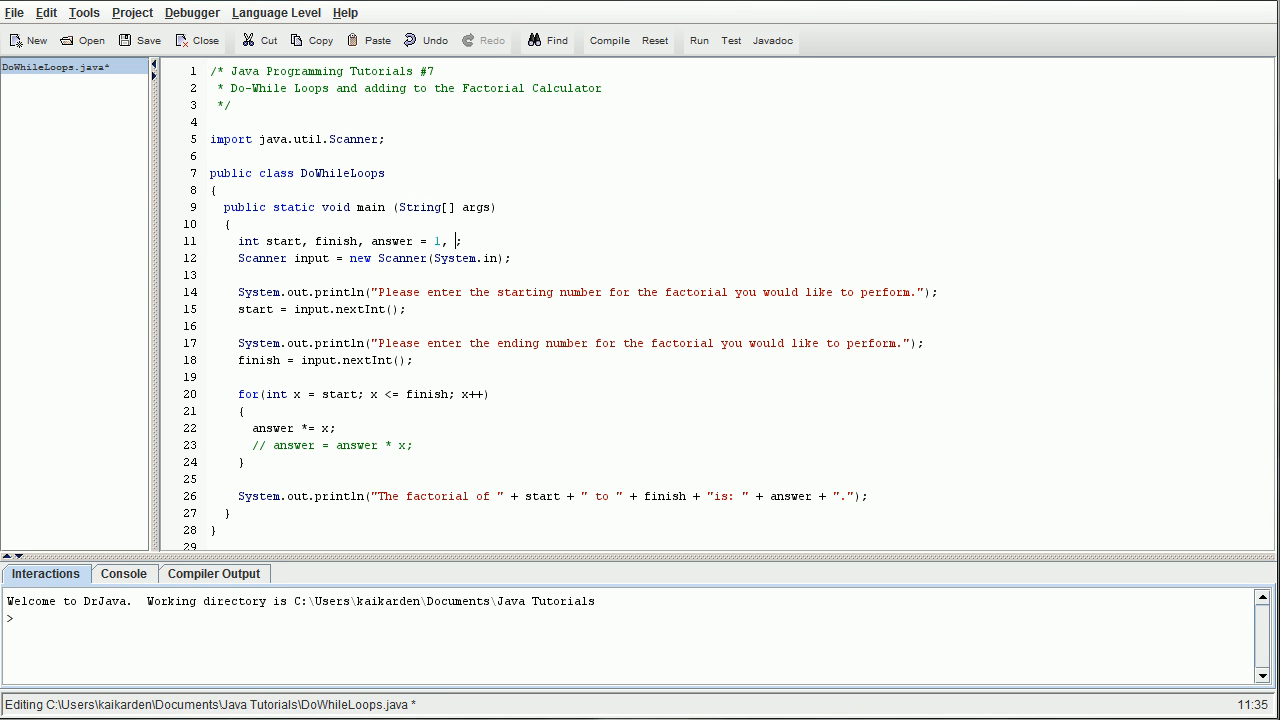
text(bo)
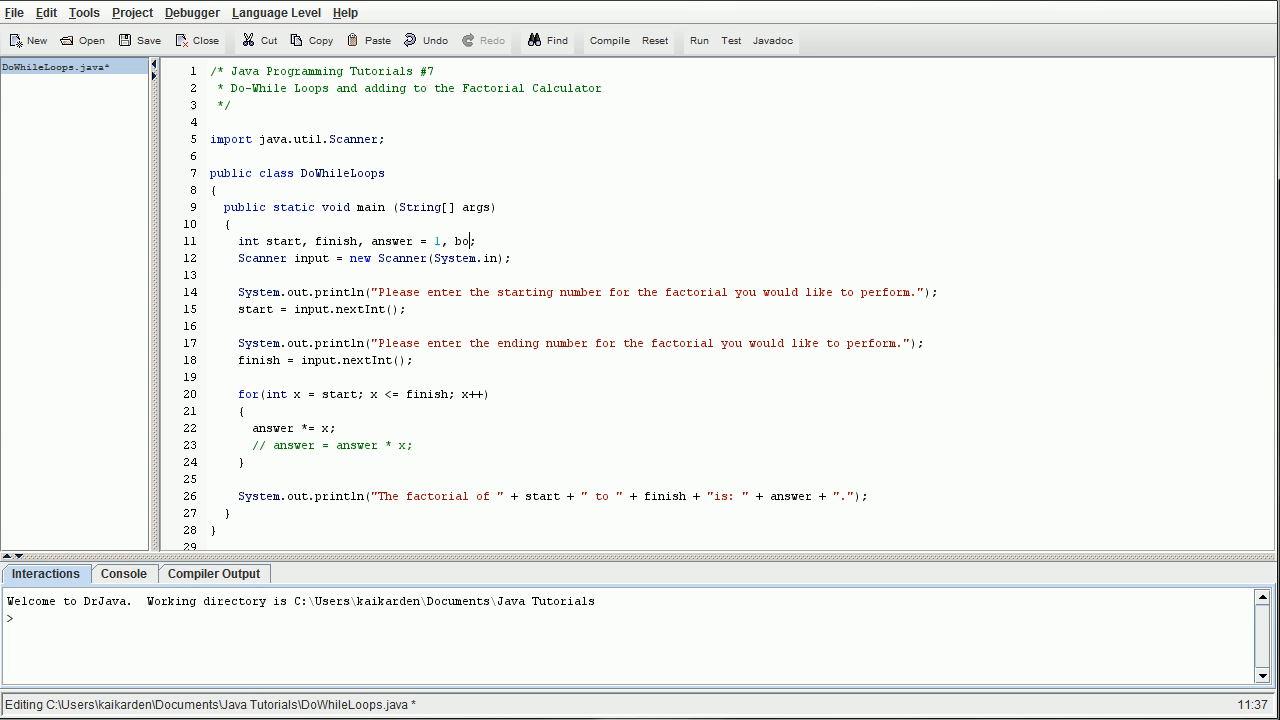
text(olCh)
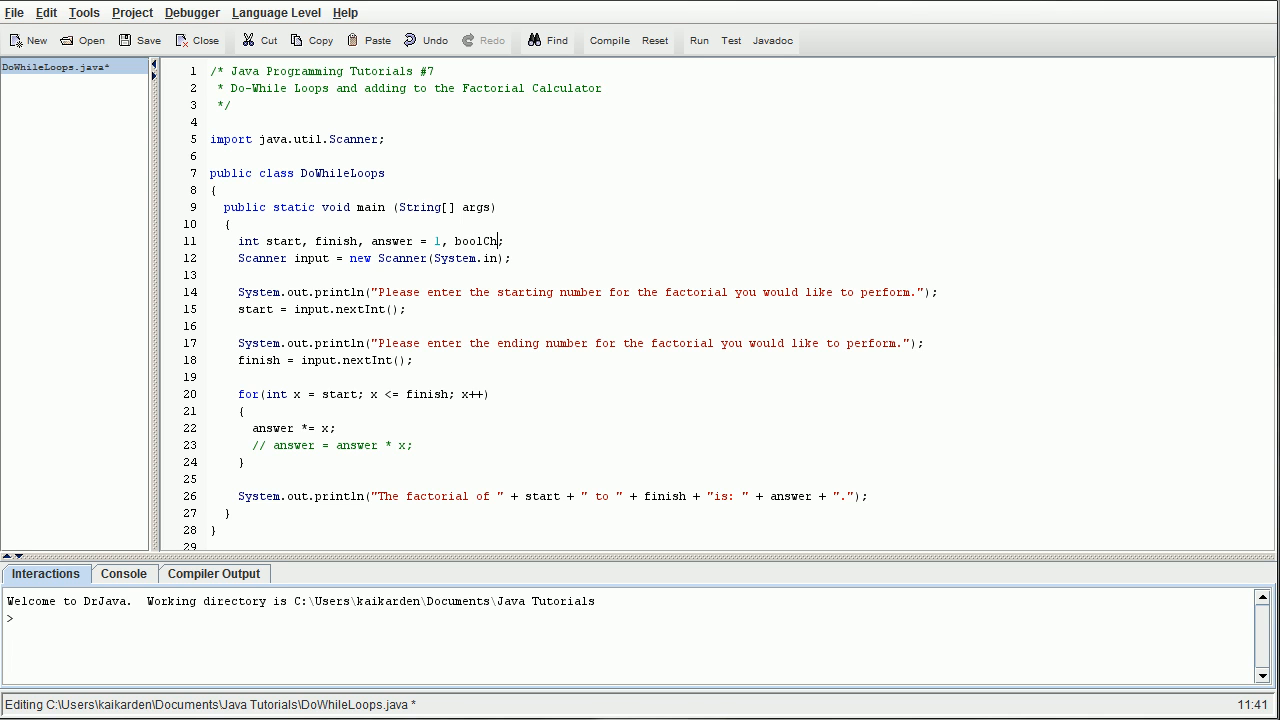
text(eck;)
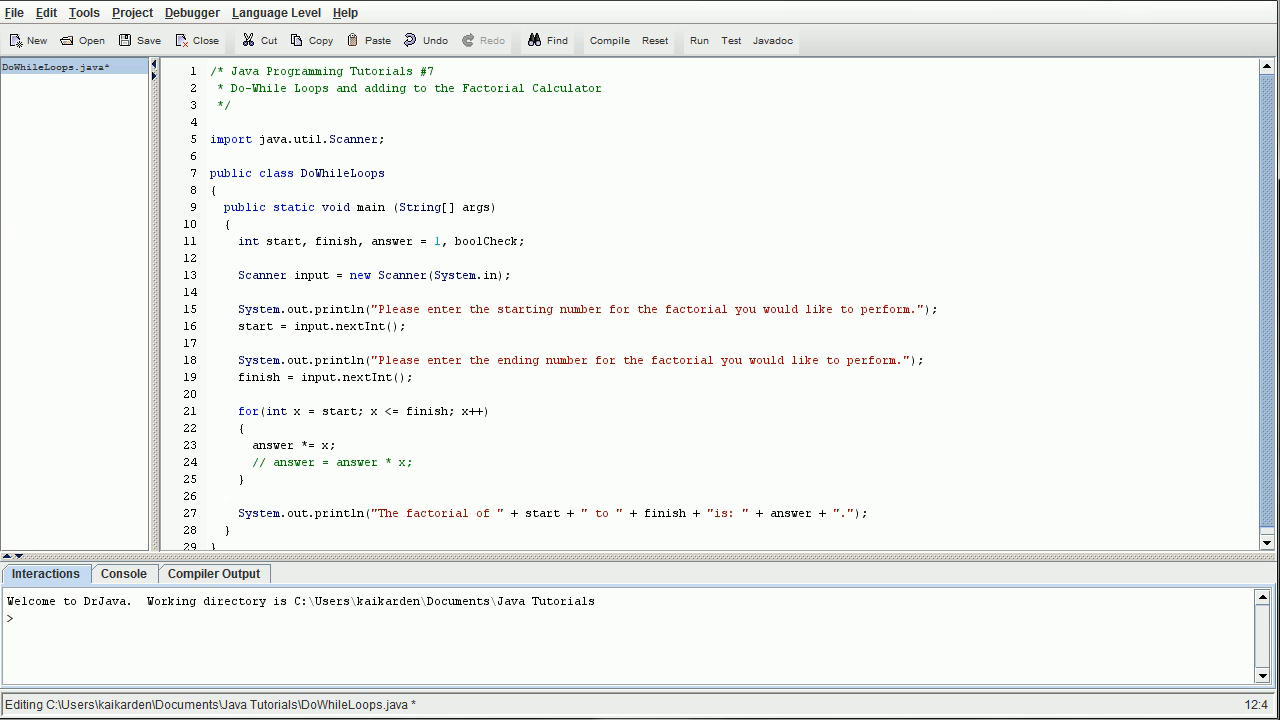
text(bool)
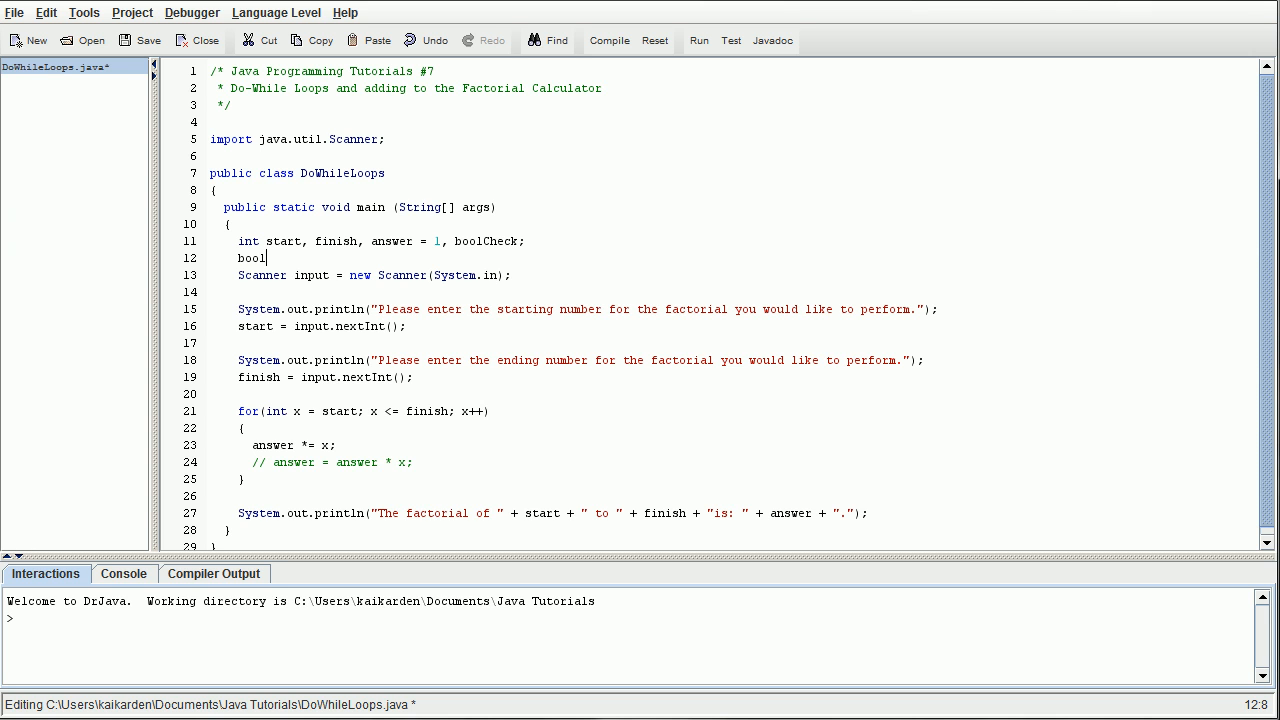
text(ean do)
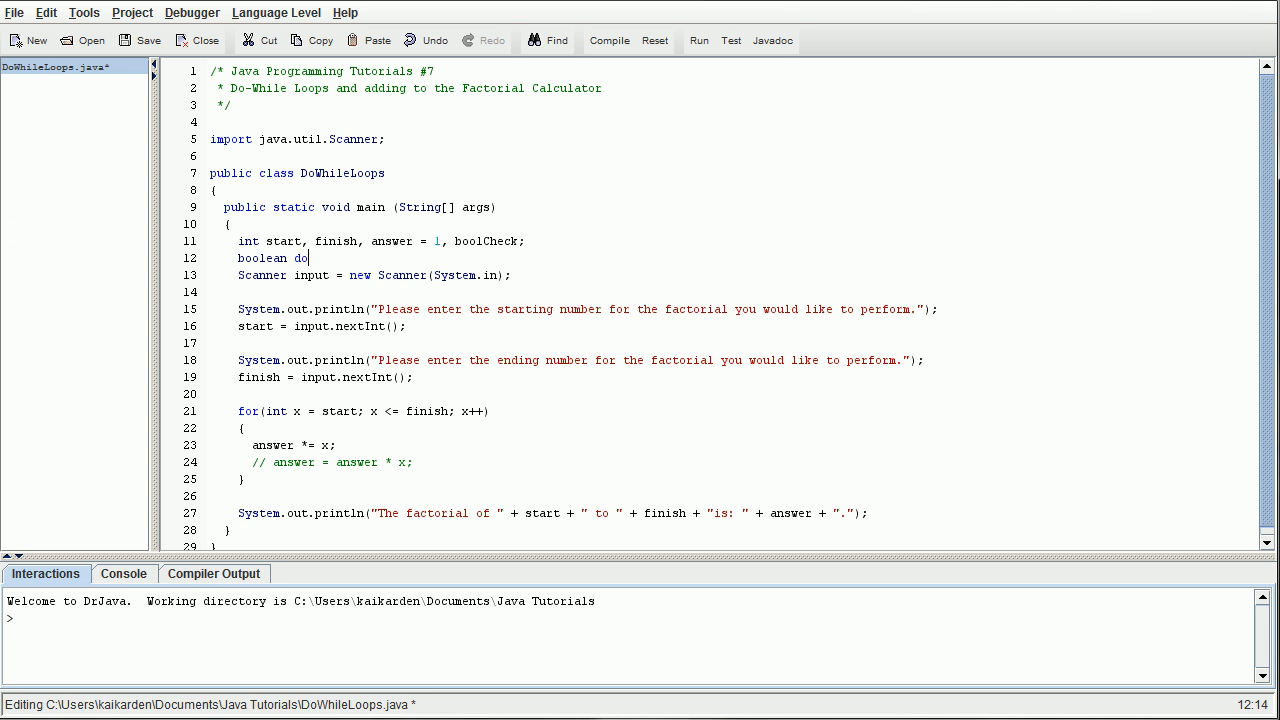
text(Again =)
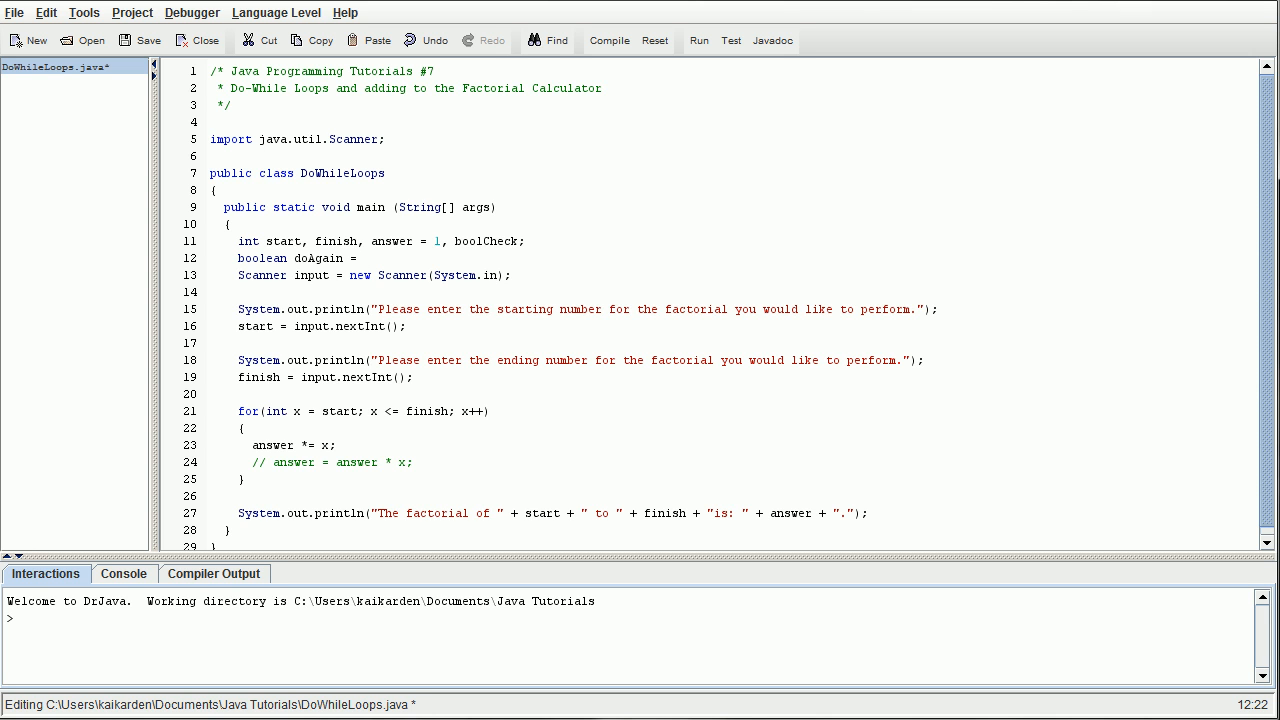
text(true;)
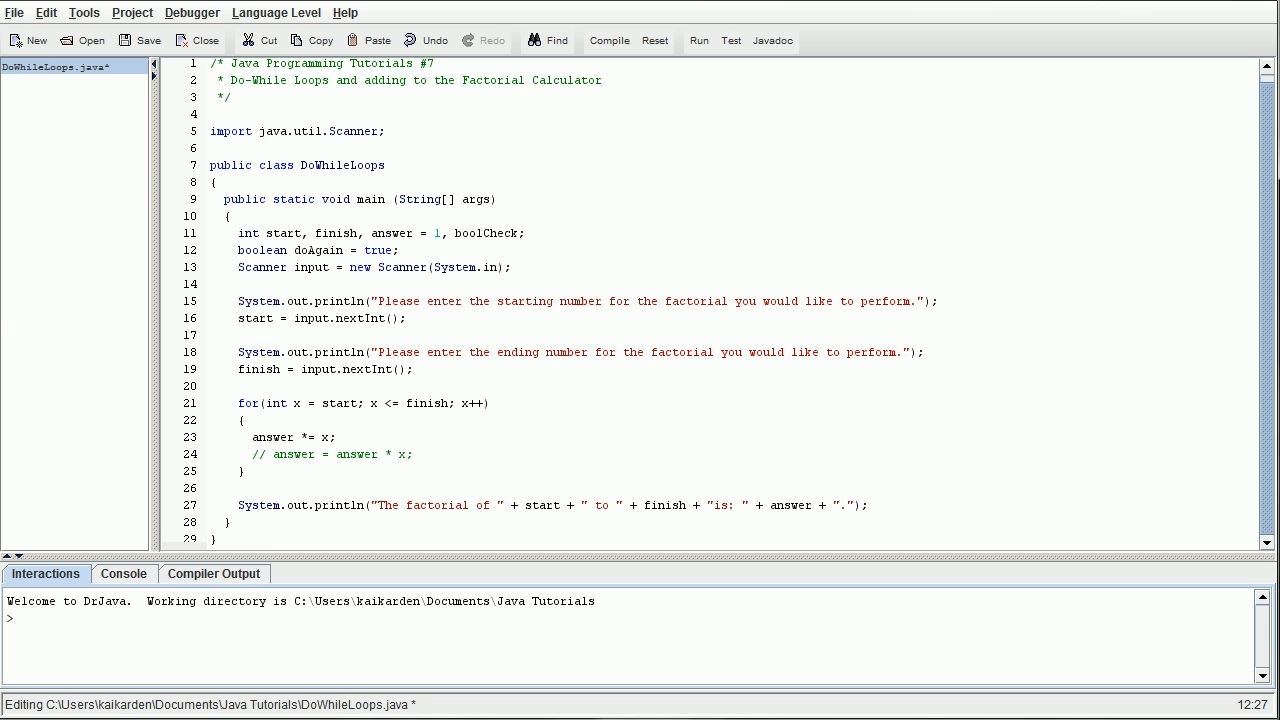
text(d)
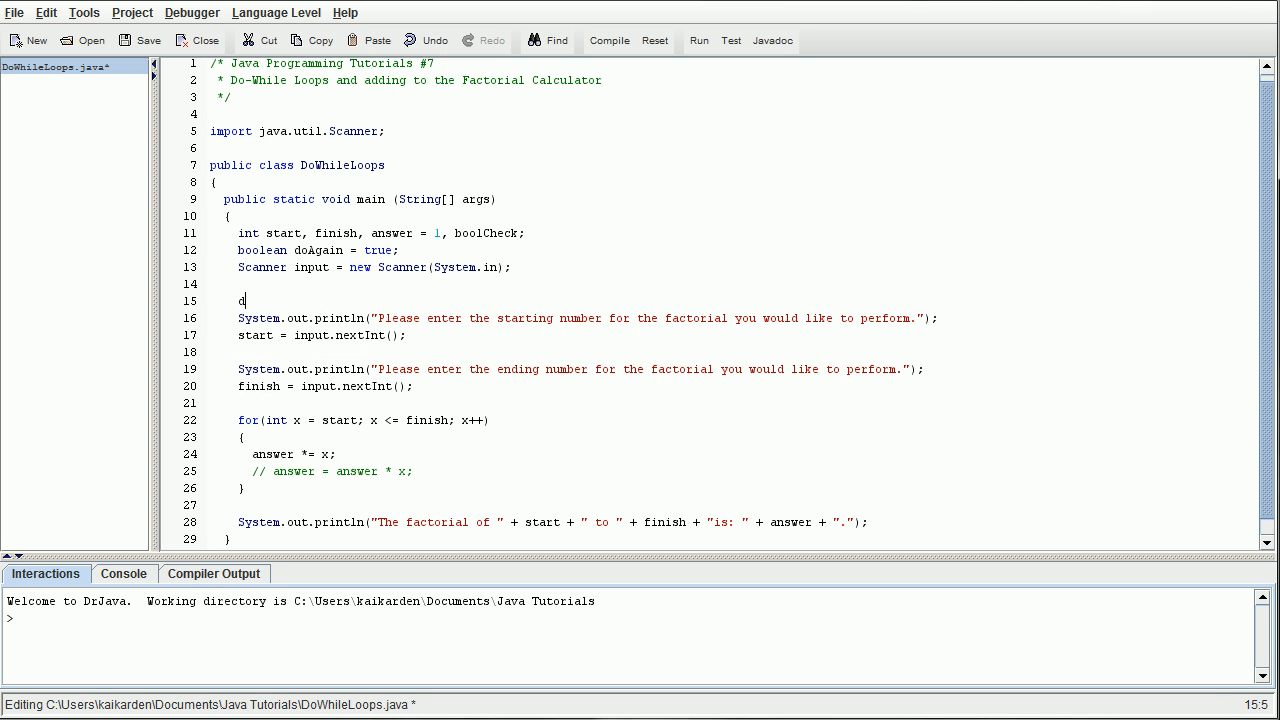
- Enclose the prompts, input reads, factorial loop and result println in an indented do { } block
text(o)
text({)
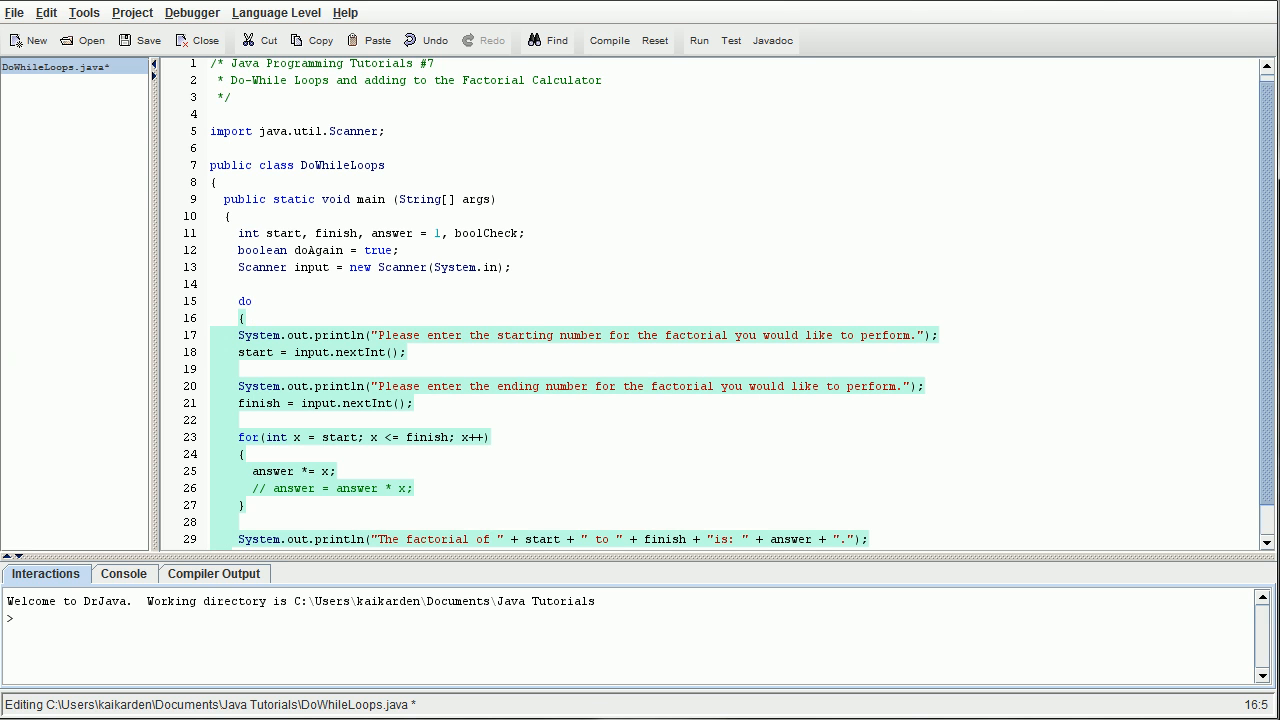
scroll(down, 3)
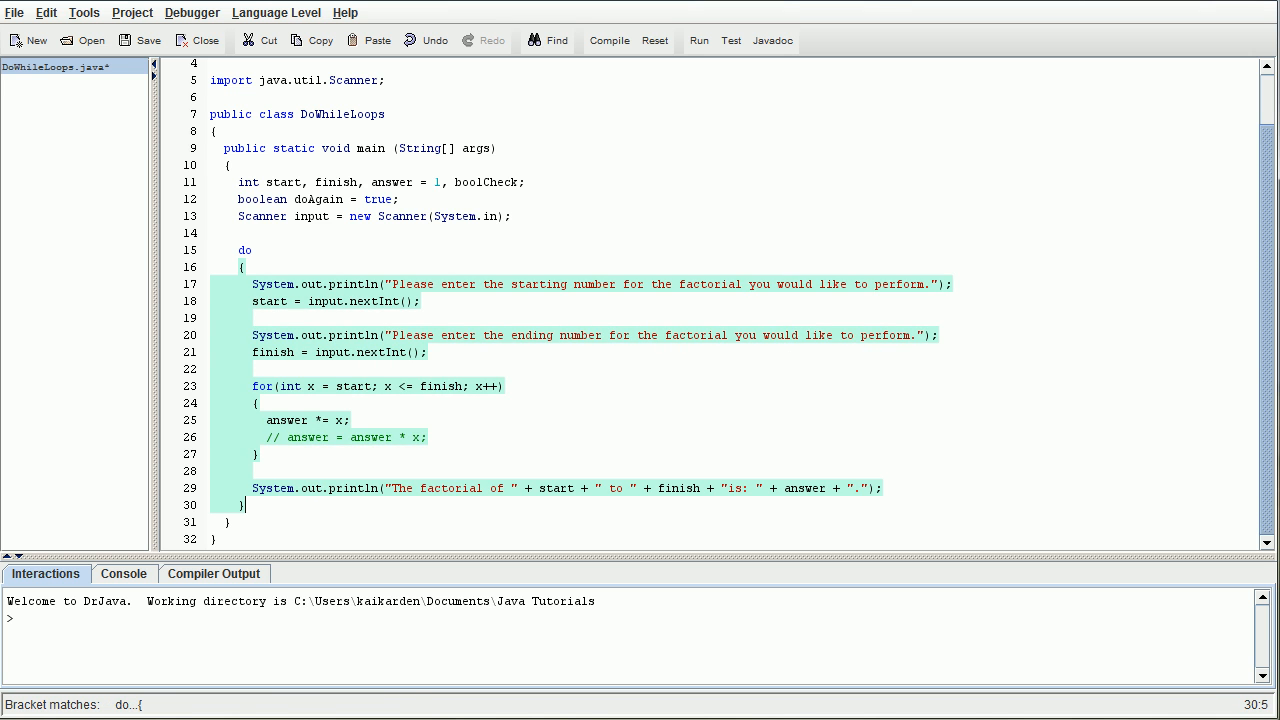
- Add while(doAgain == true); after the do block's closing brace
click(880, 488)
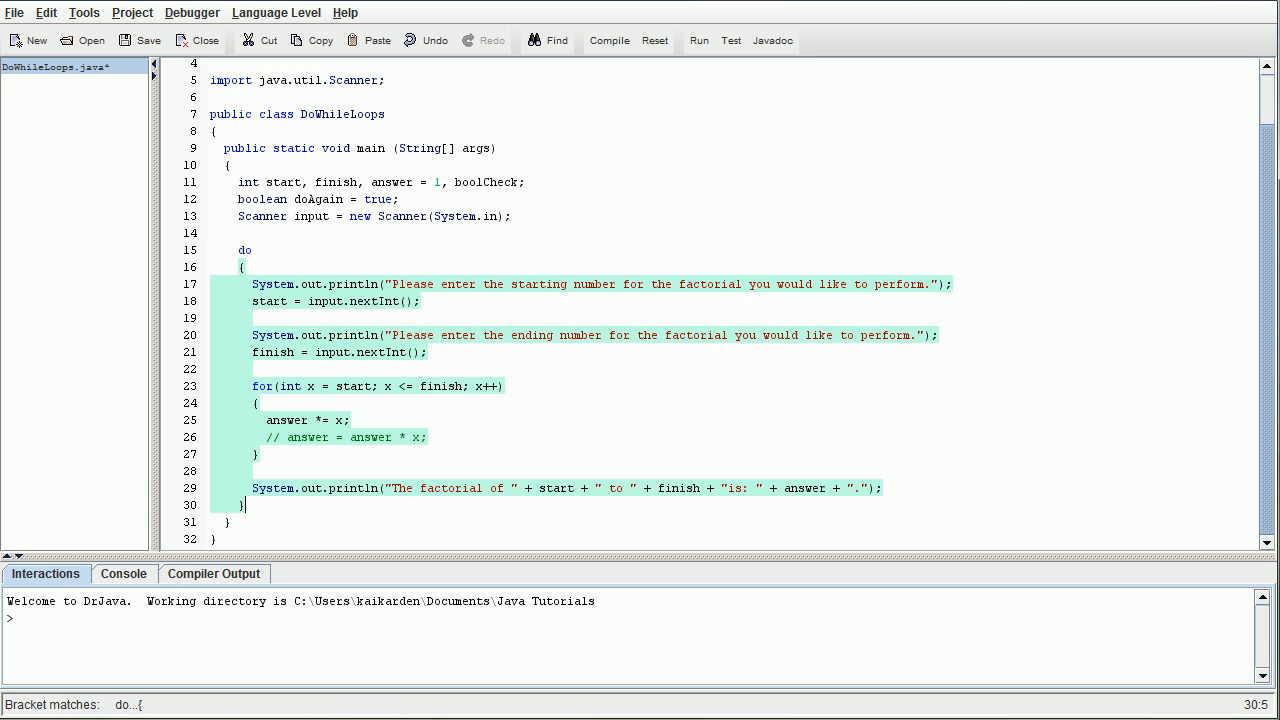
text(while)
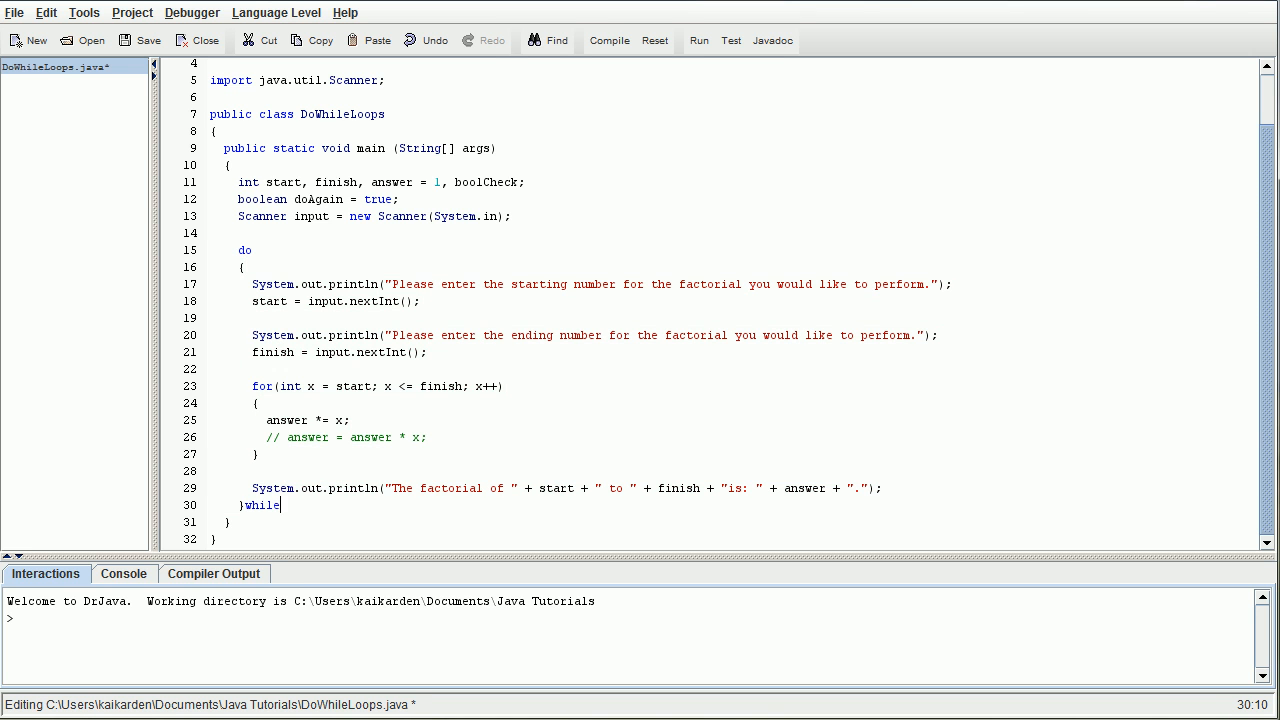
text(()
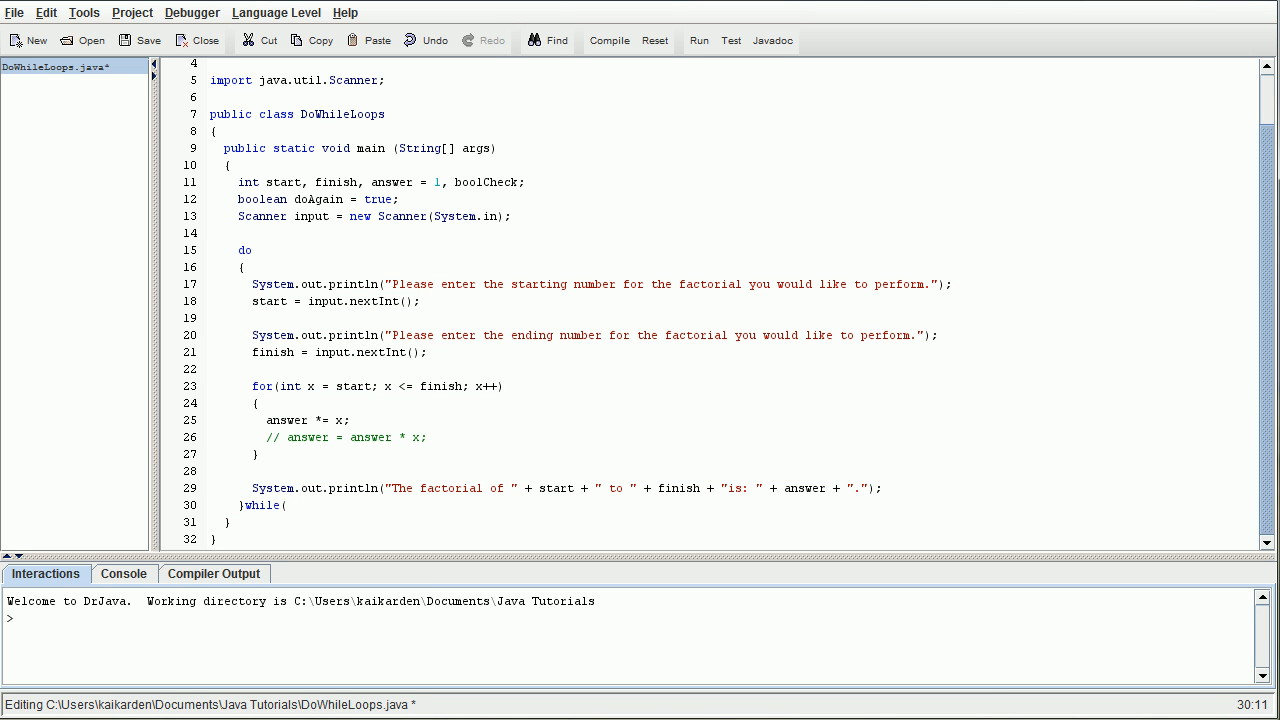
text(doAgai)
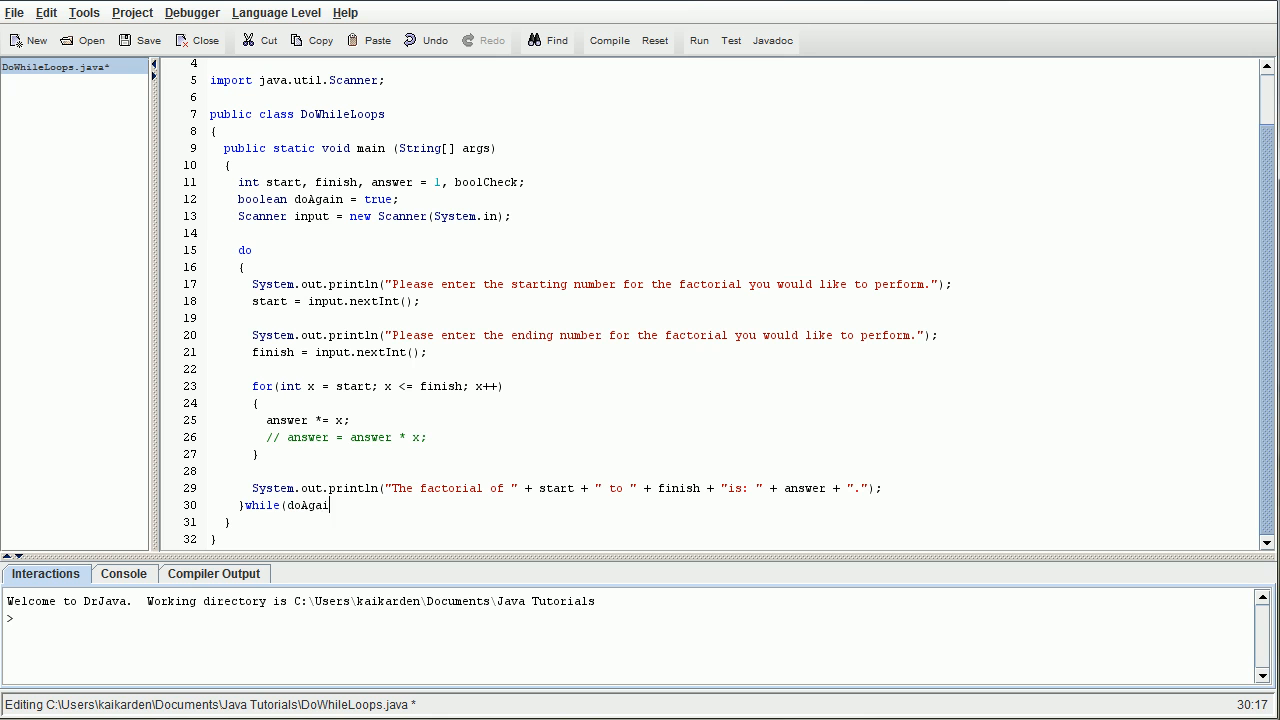
text(== true)
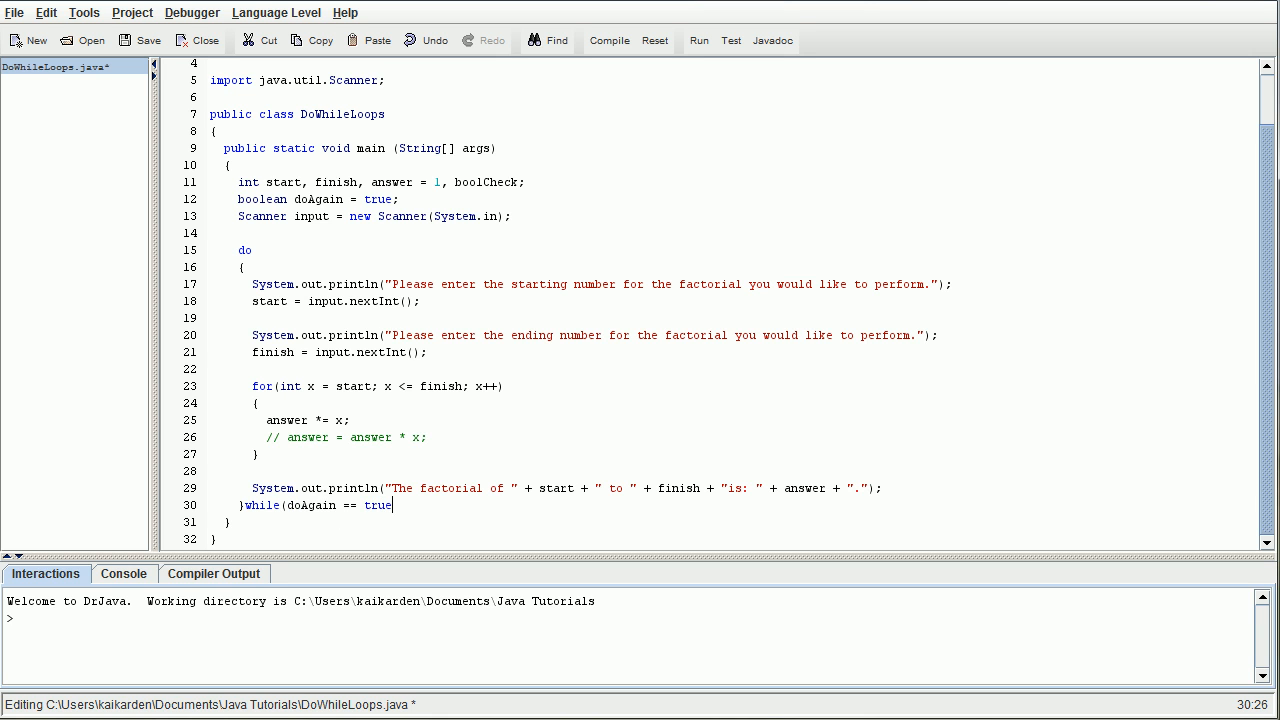
text();)
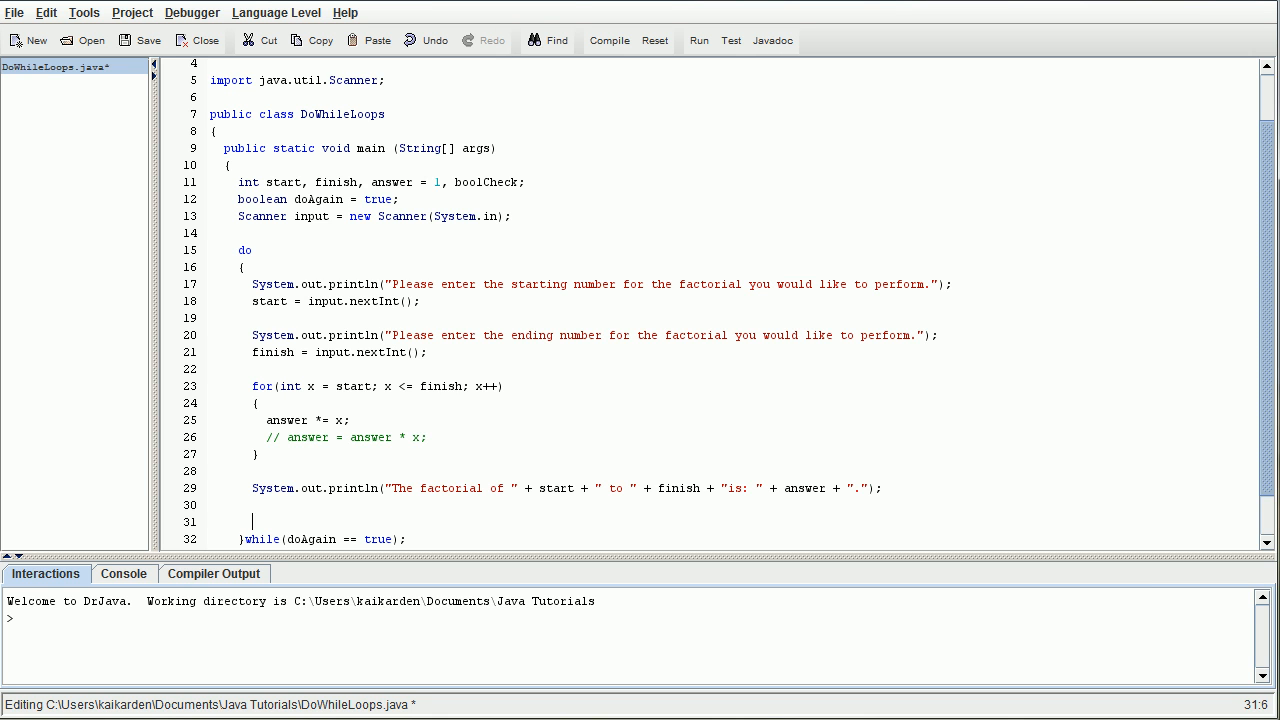
- Add System.out.println("Would you like to run another factorial (1 = Y, 2 = N)");
text(system.)
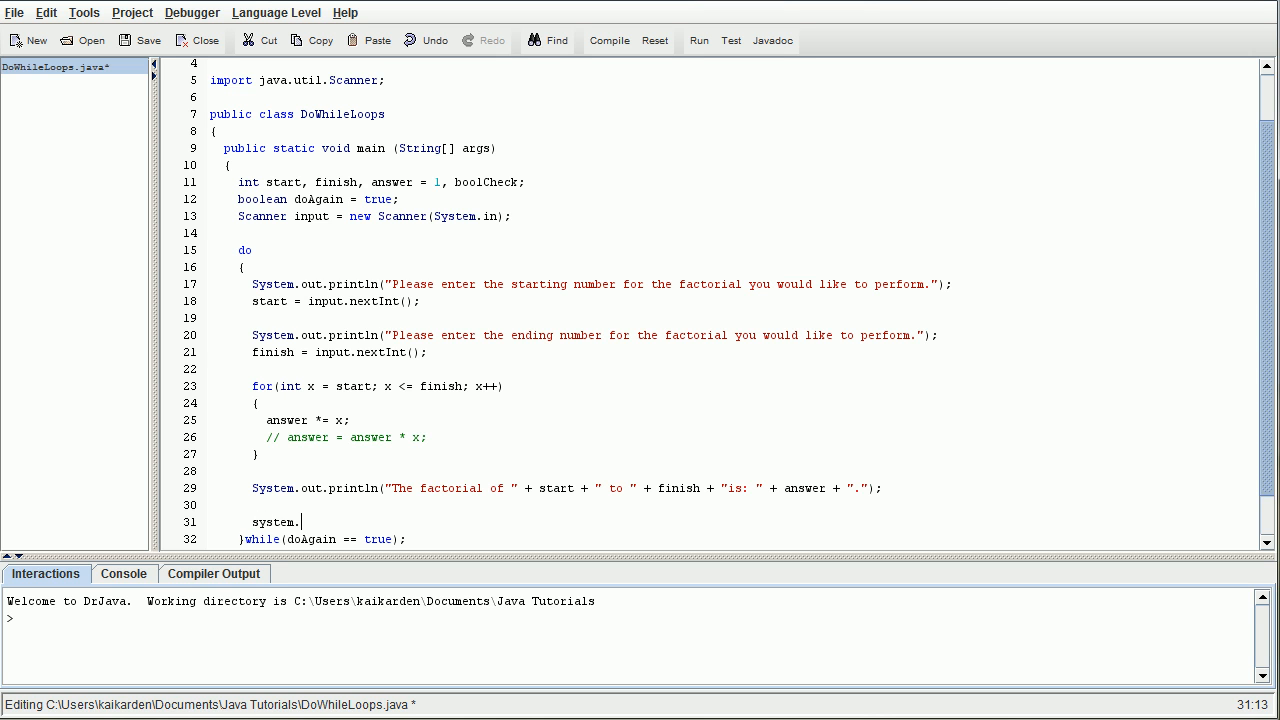
text(out.print)
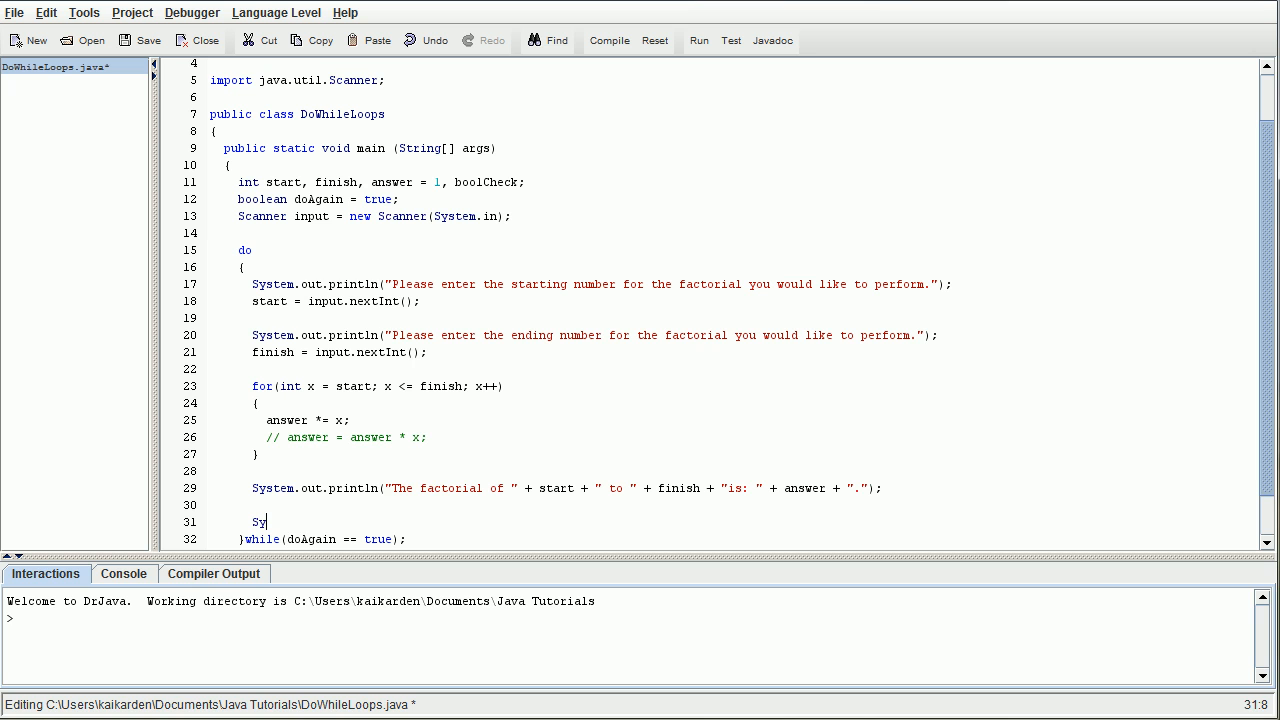
text(stem.out.pr)
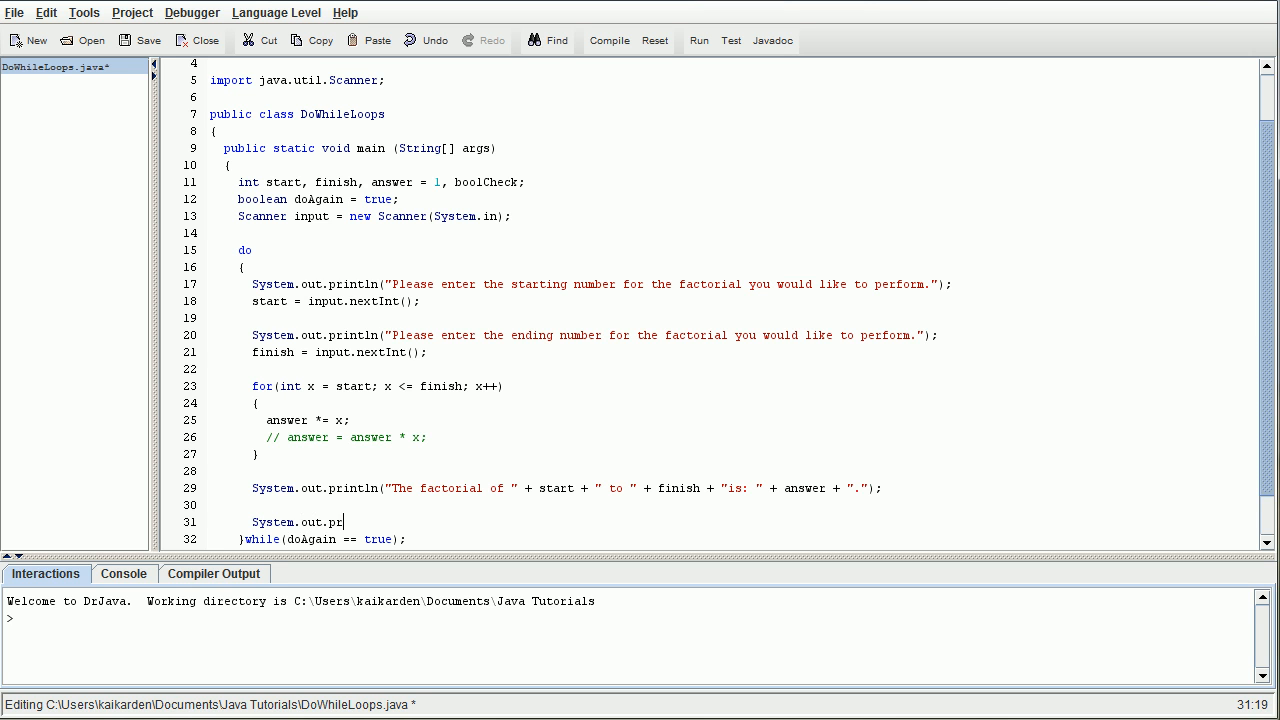
text(intln(")
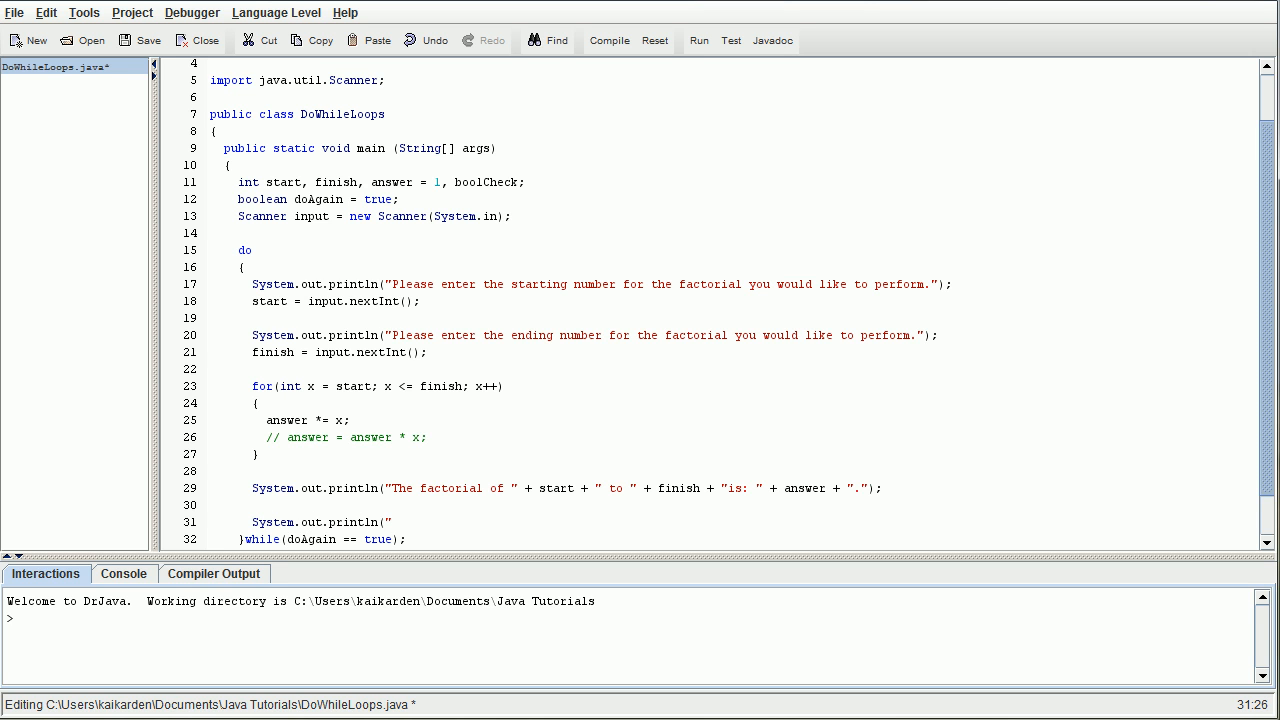
text(Would you like t)
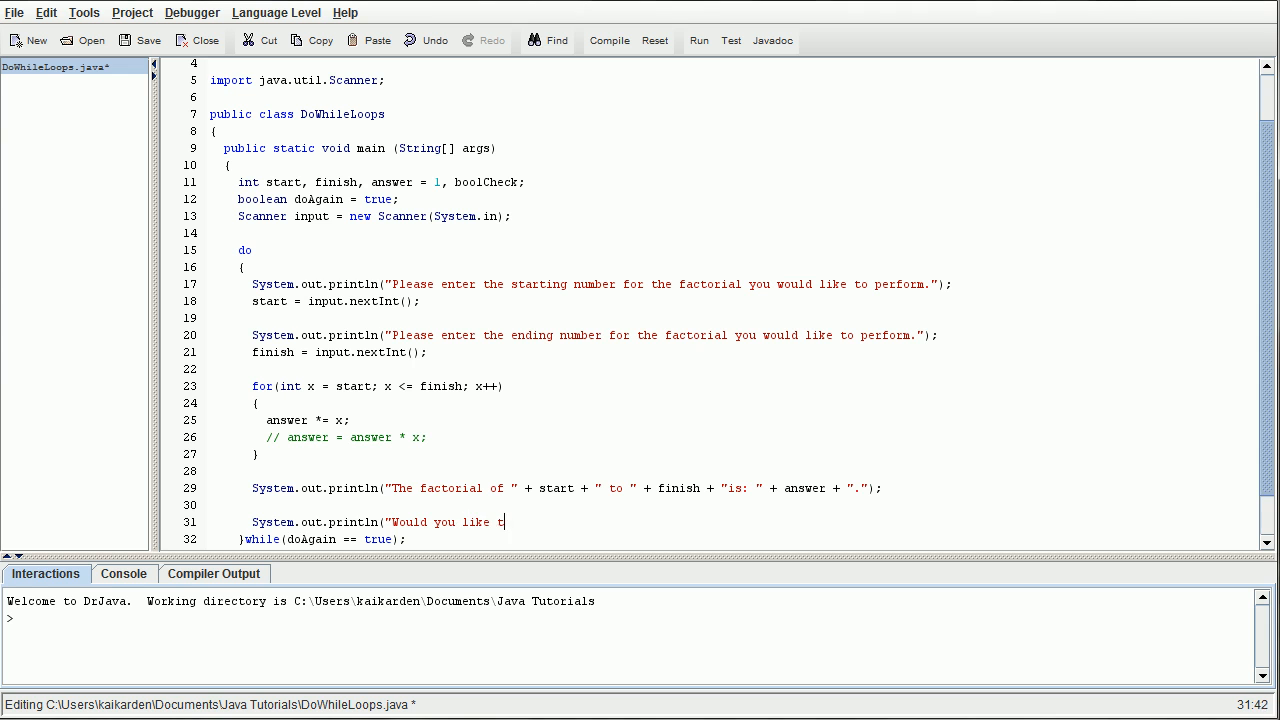
text(o run another fac)
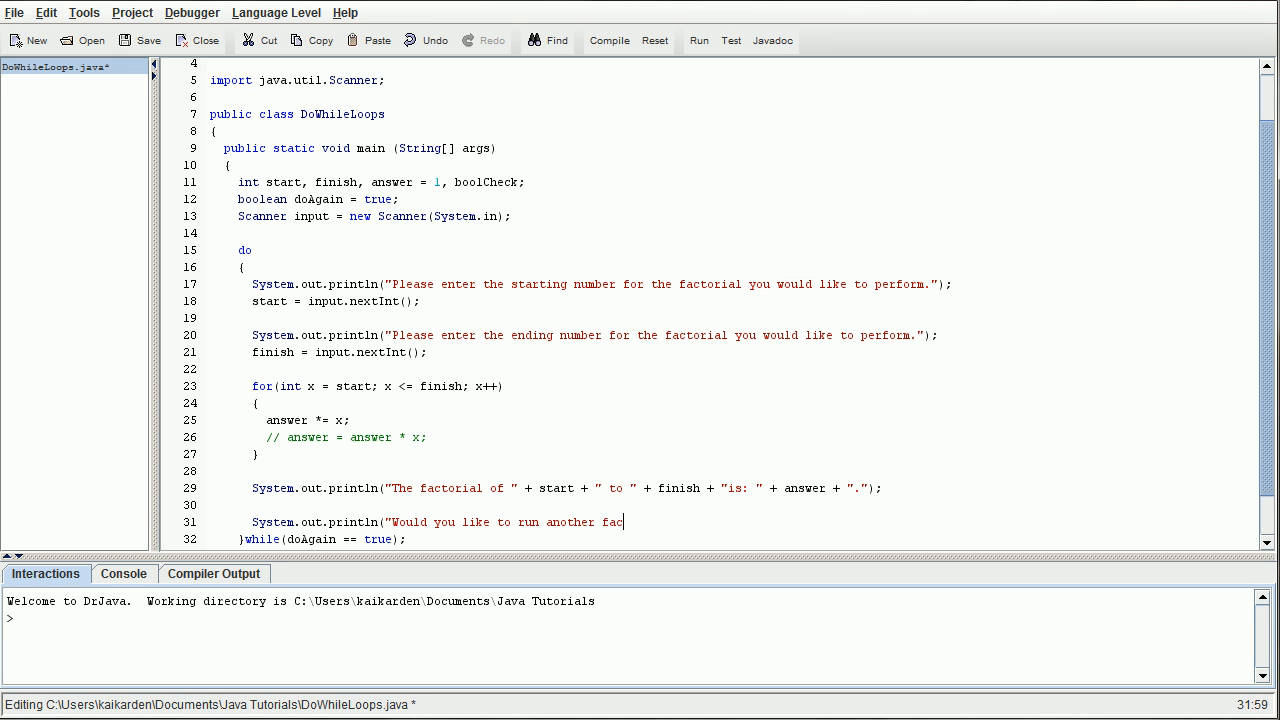
text(torial")
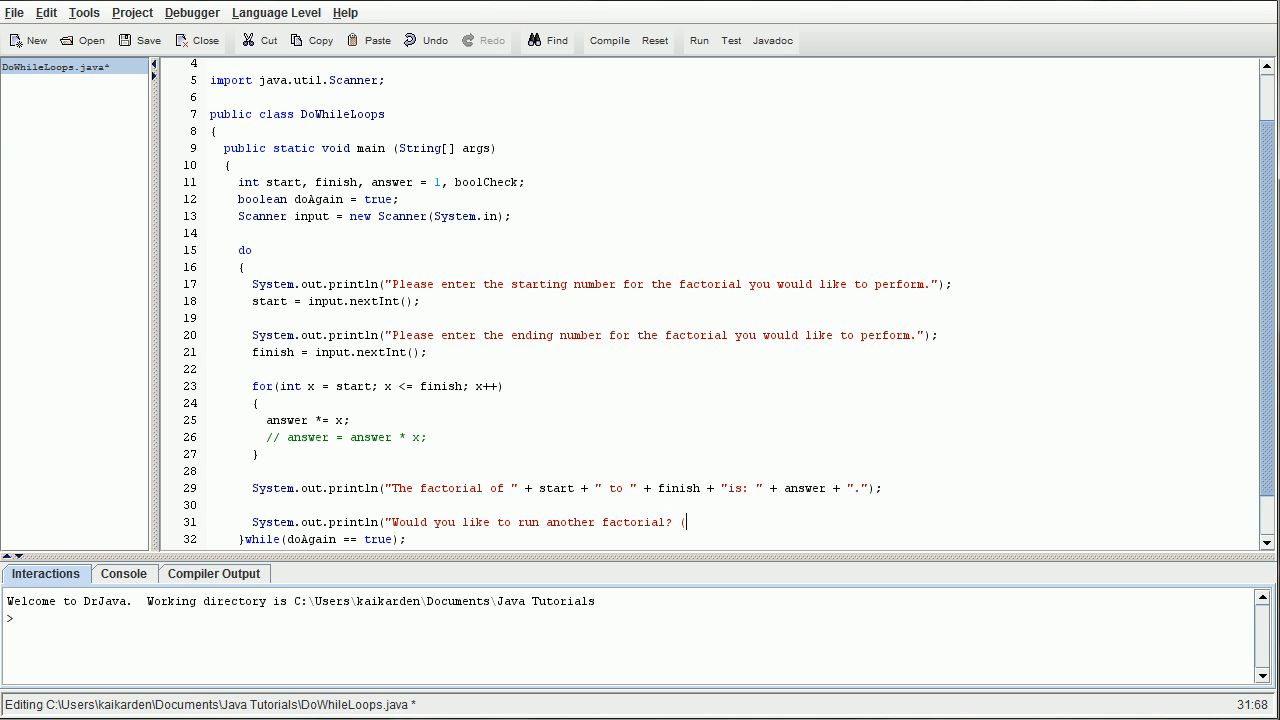
text(l = Y)
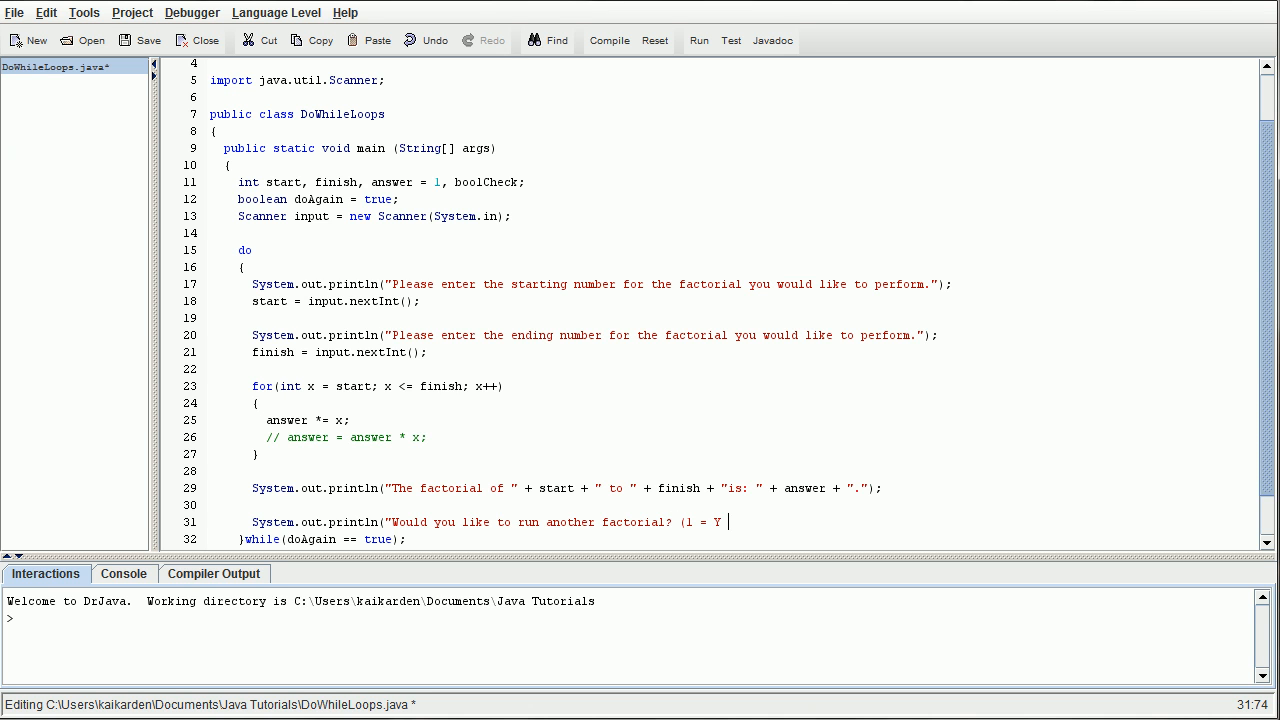
text(, 2=)
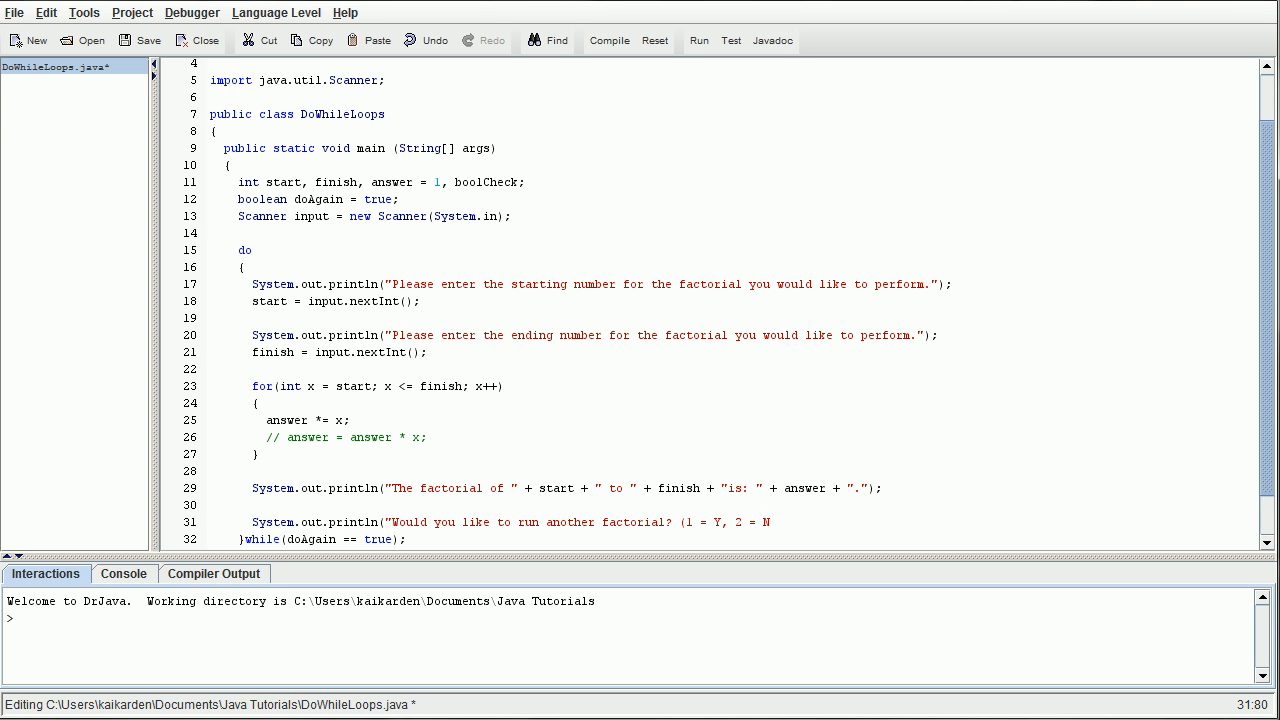
text()")
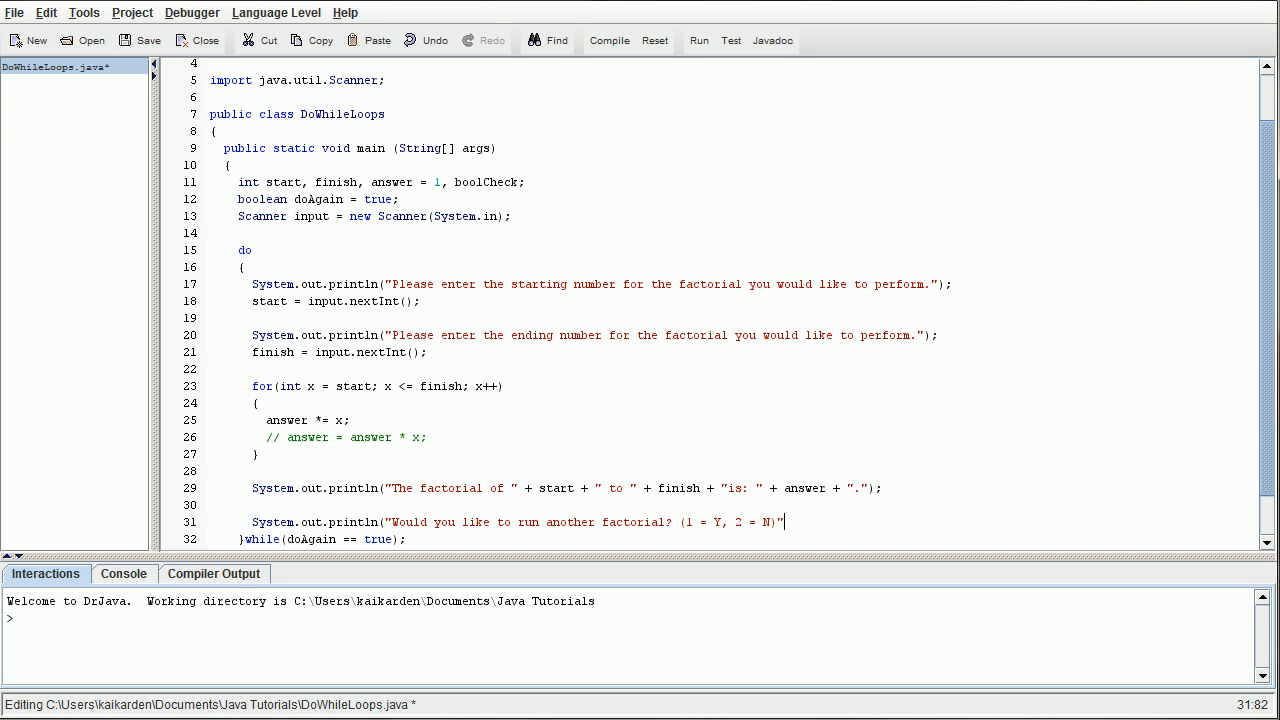
text();)
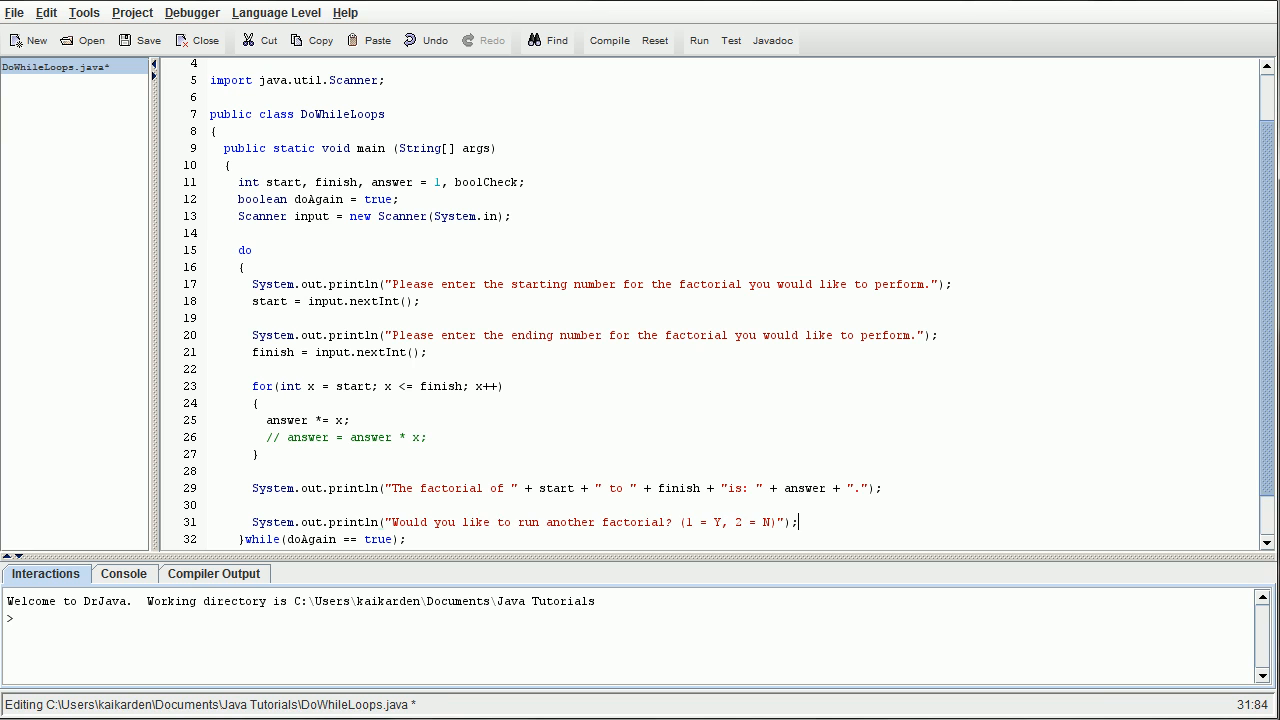
text(bool)
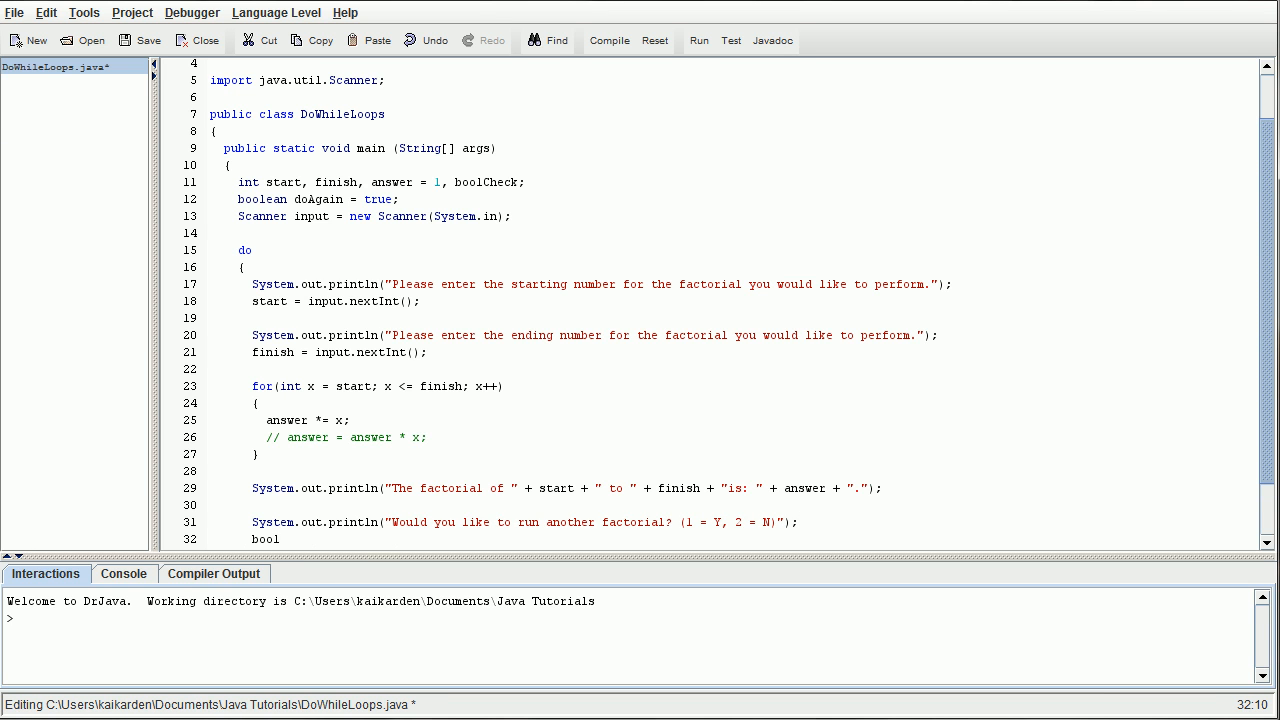
- Read the rerun answer with boolCheck = input.nextInt(); and scroll to review the file
text(Check =)
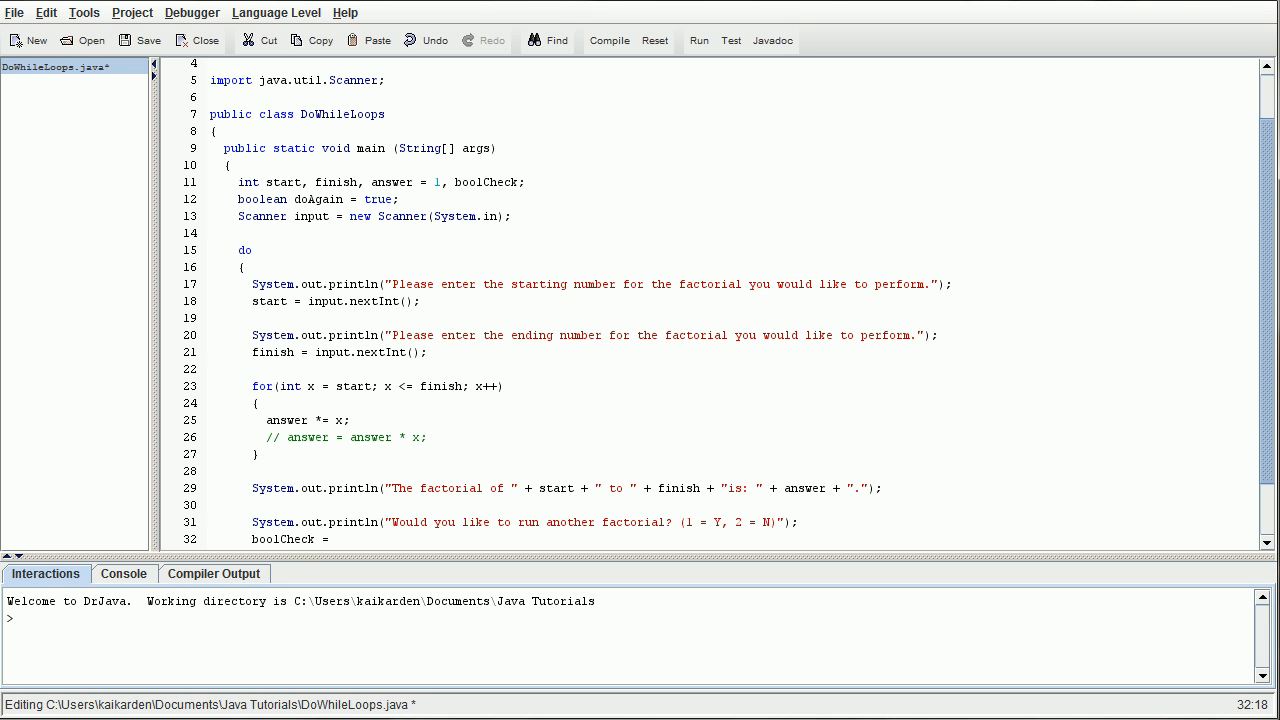
text(input.n)
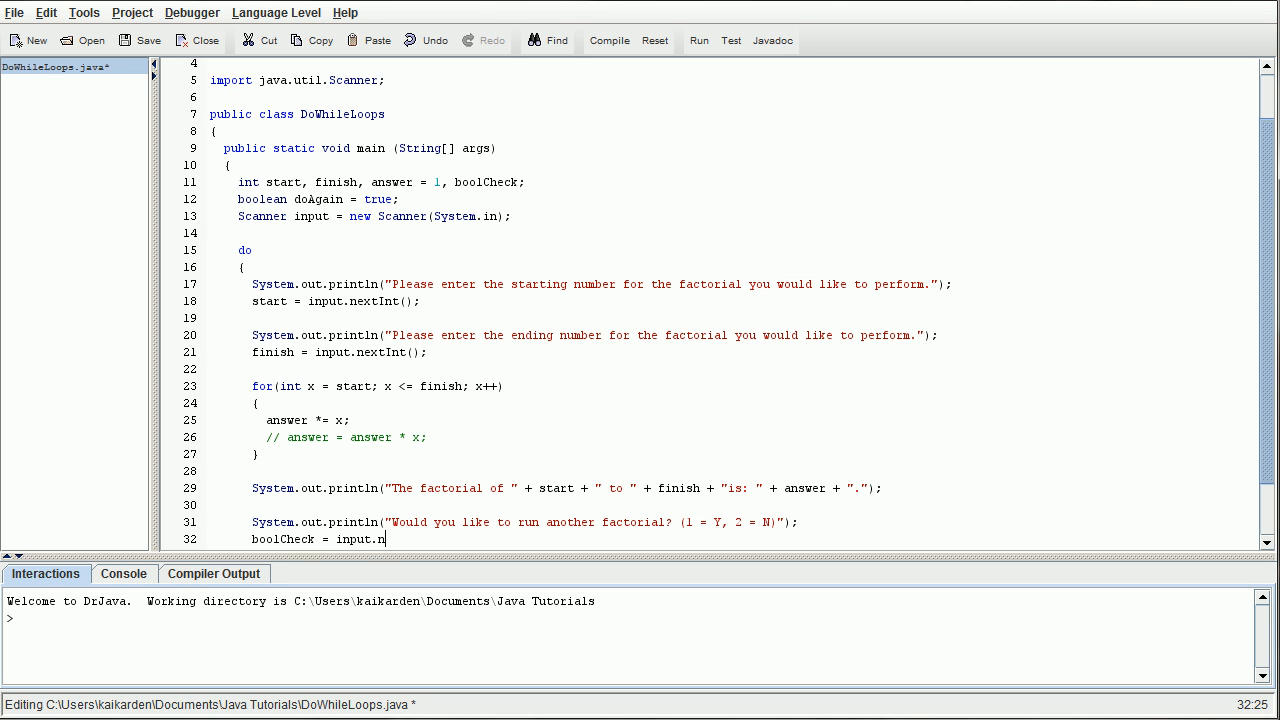
text(extInt();)
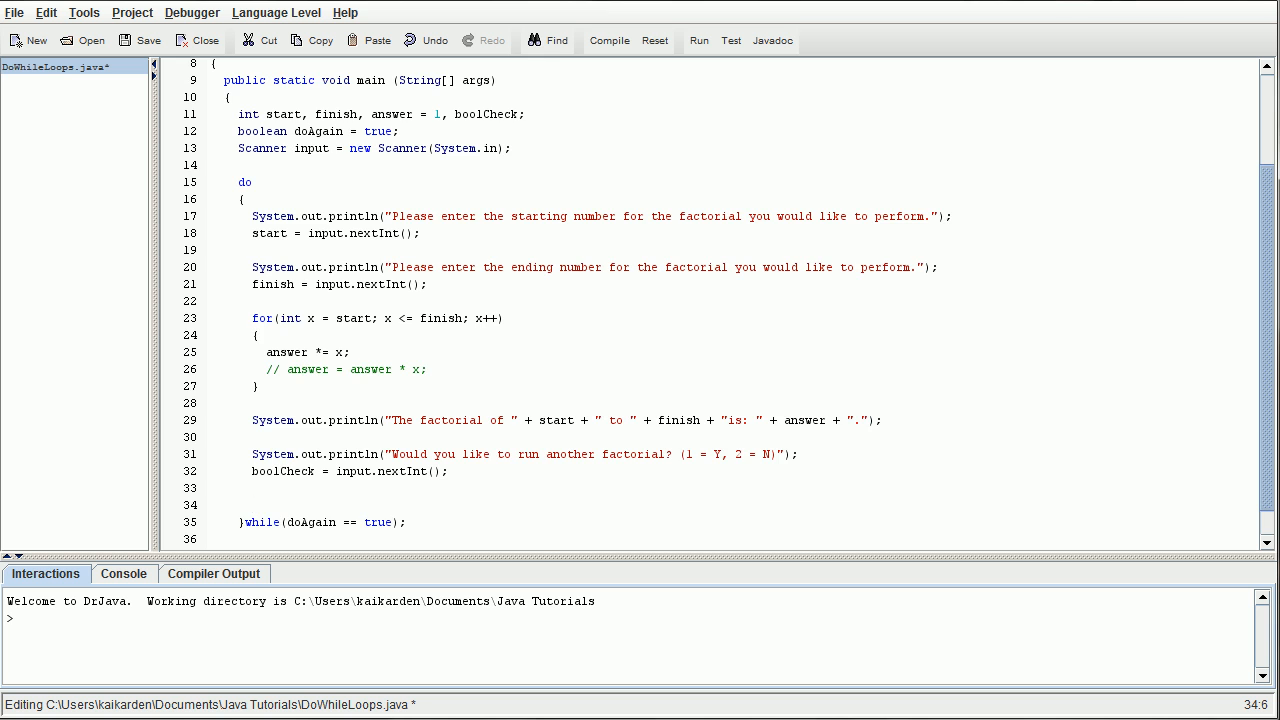
scroll(up, 3)
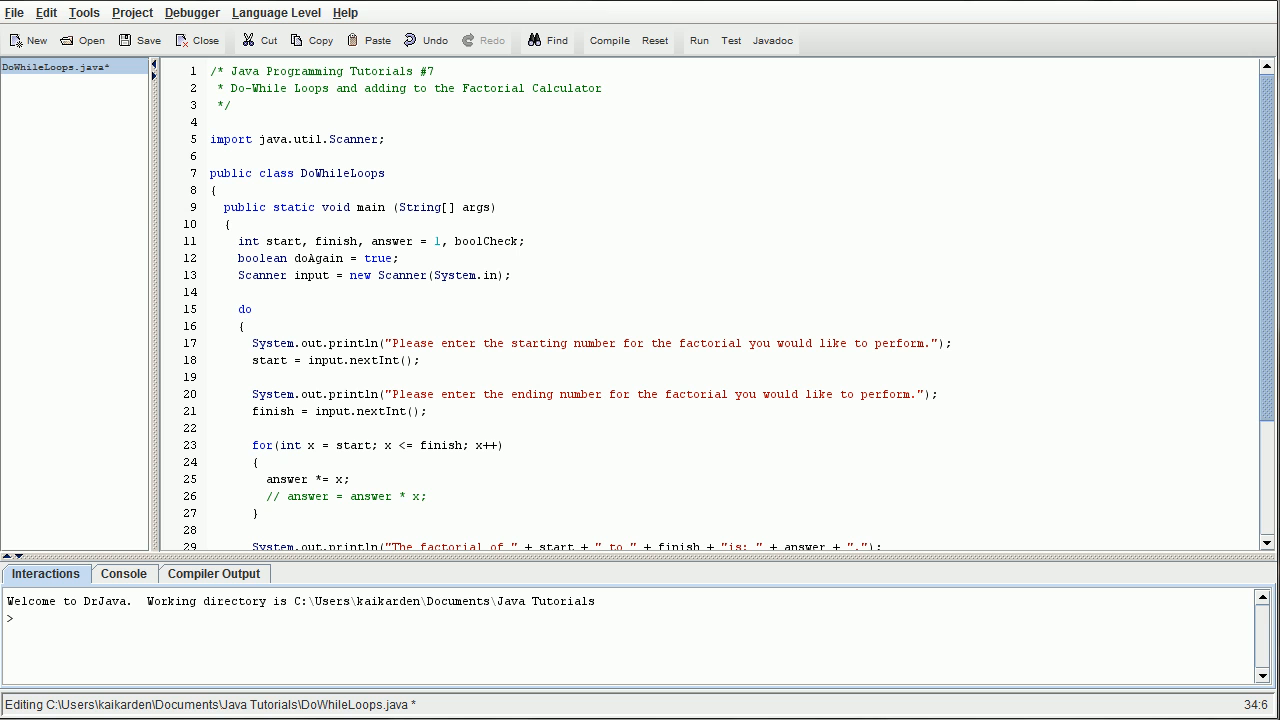
scroll(down, 3)
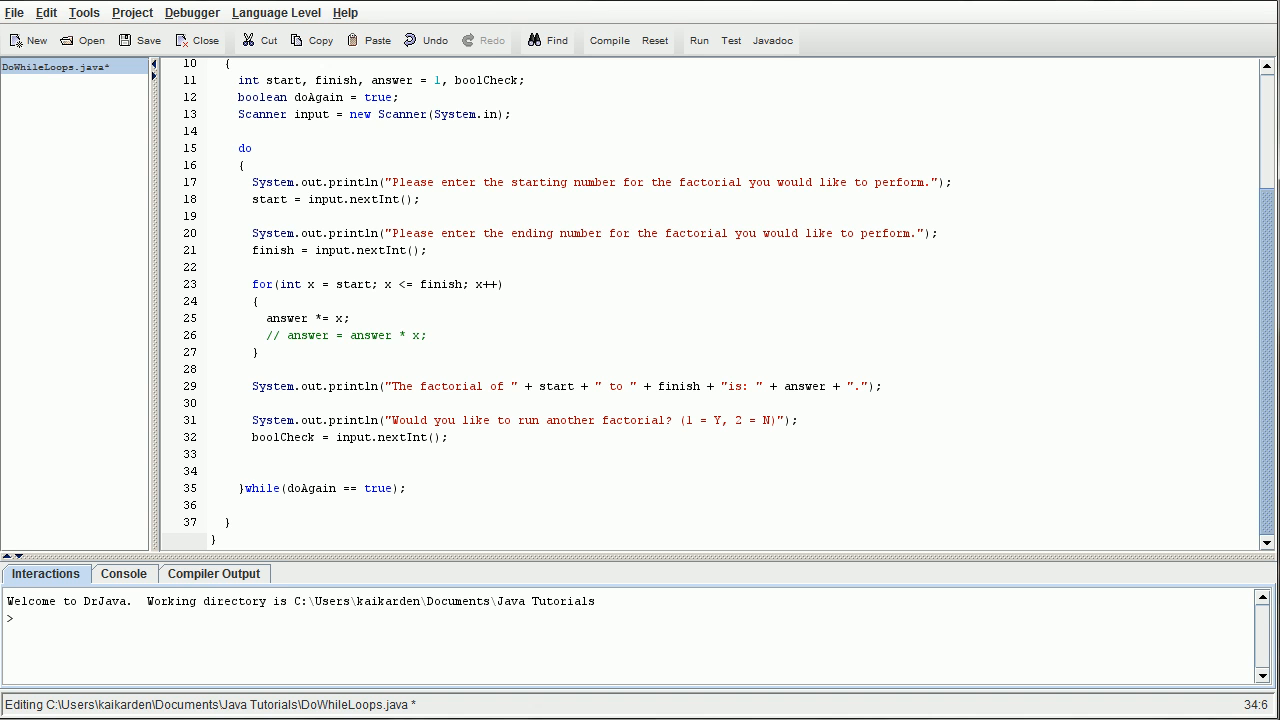
- Add if(boolCheck == 1) { doAgain = true; } before the while line, fixing typos
text(if)
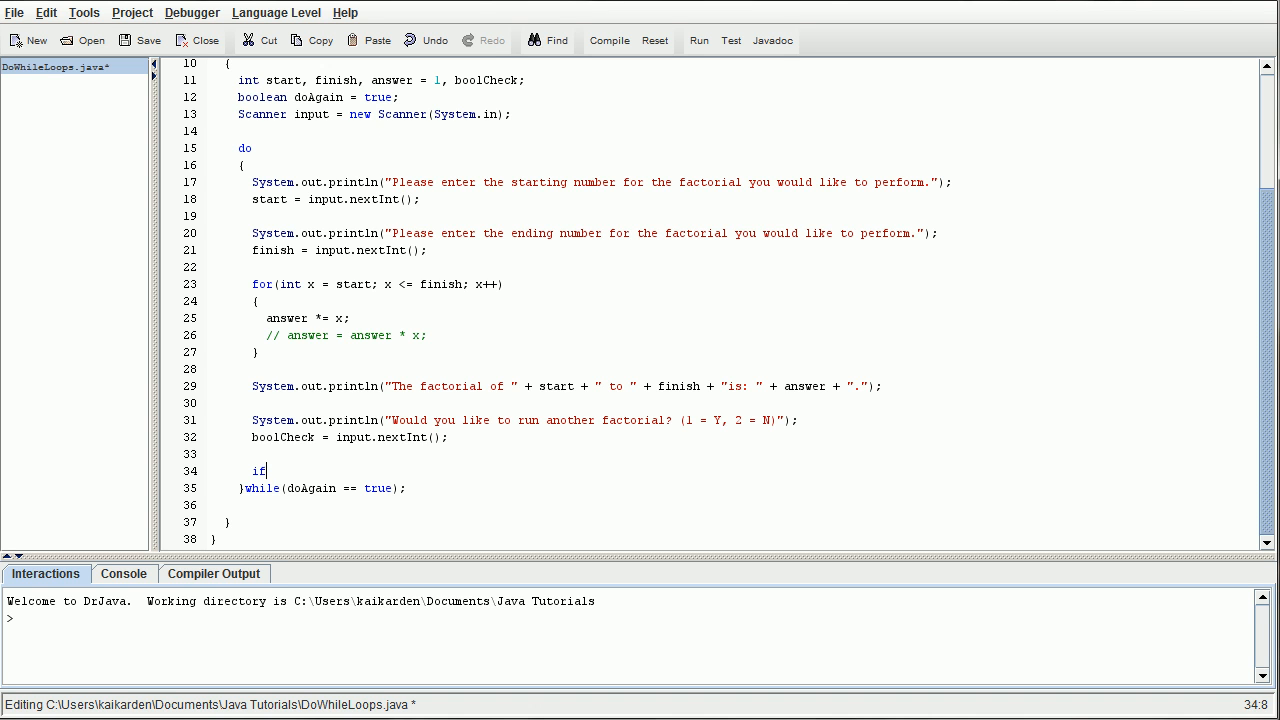
text((bool)
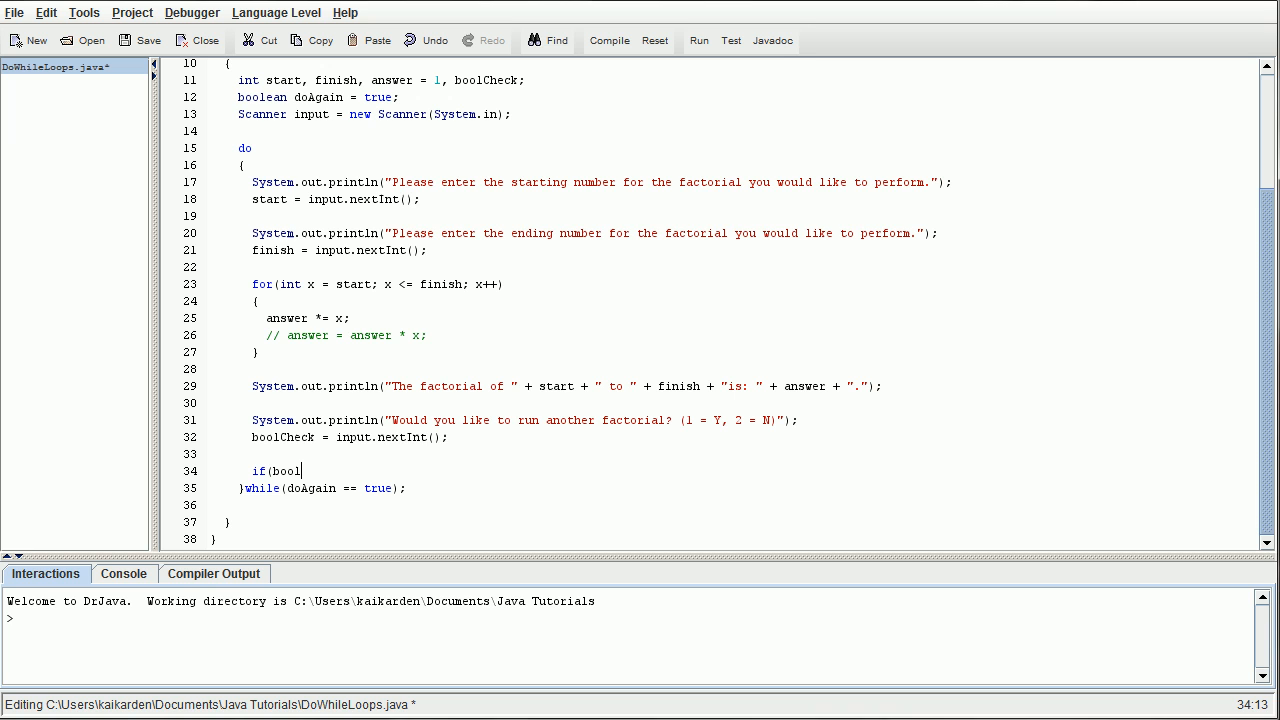
text(Check)
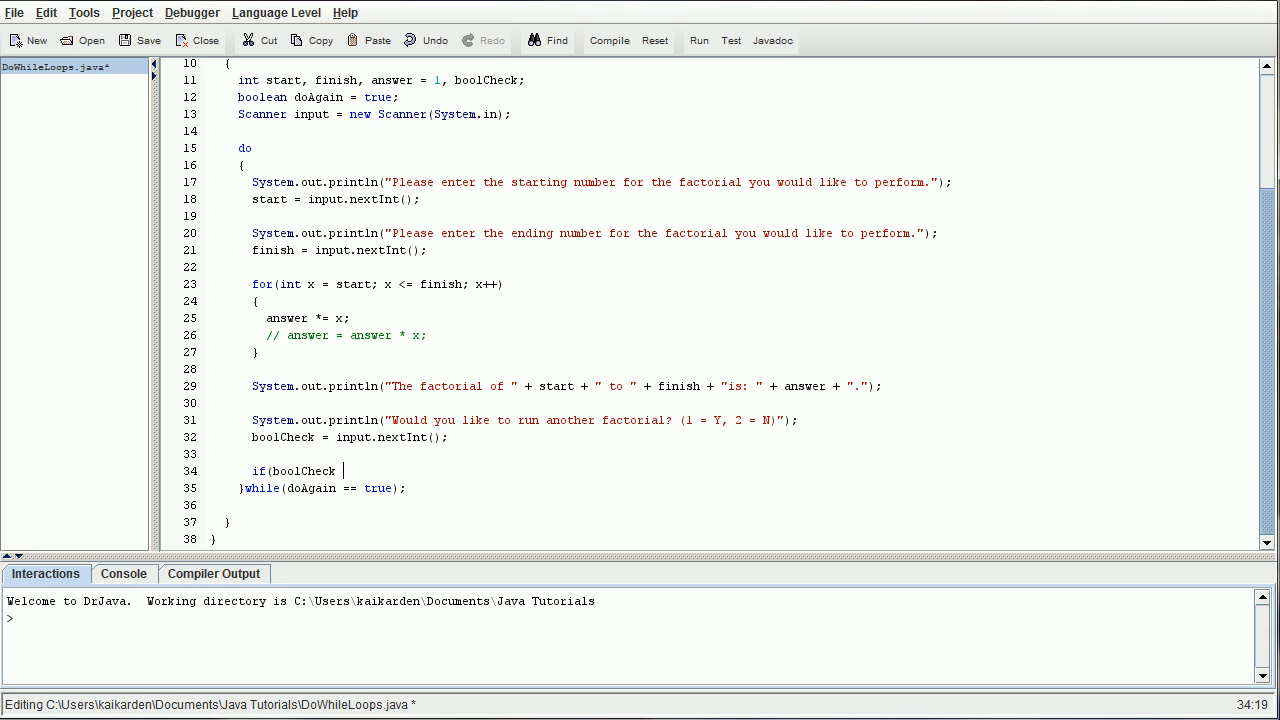
text(== 1))
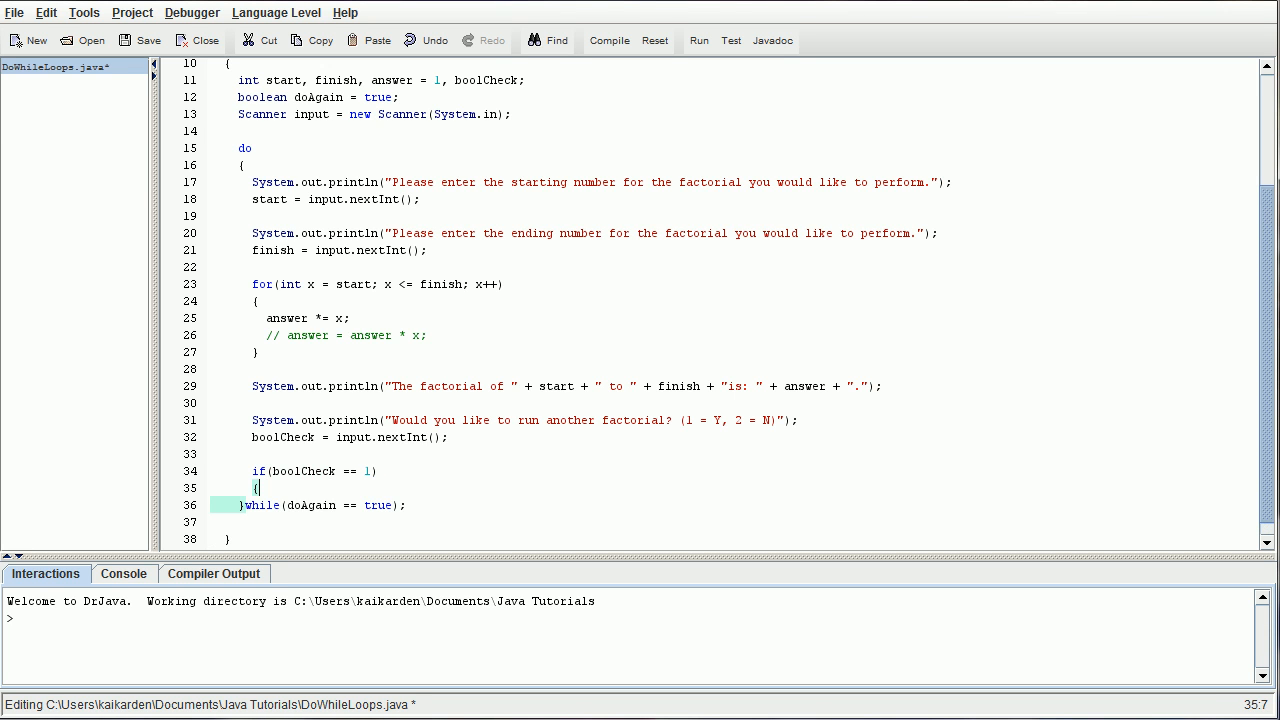
text(b)
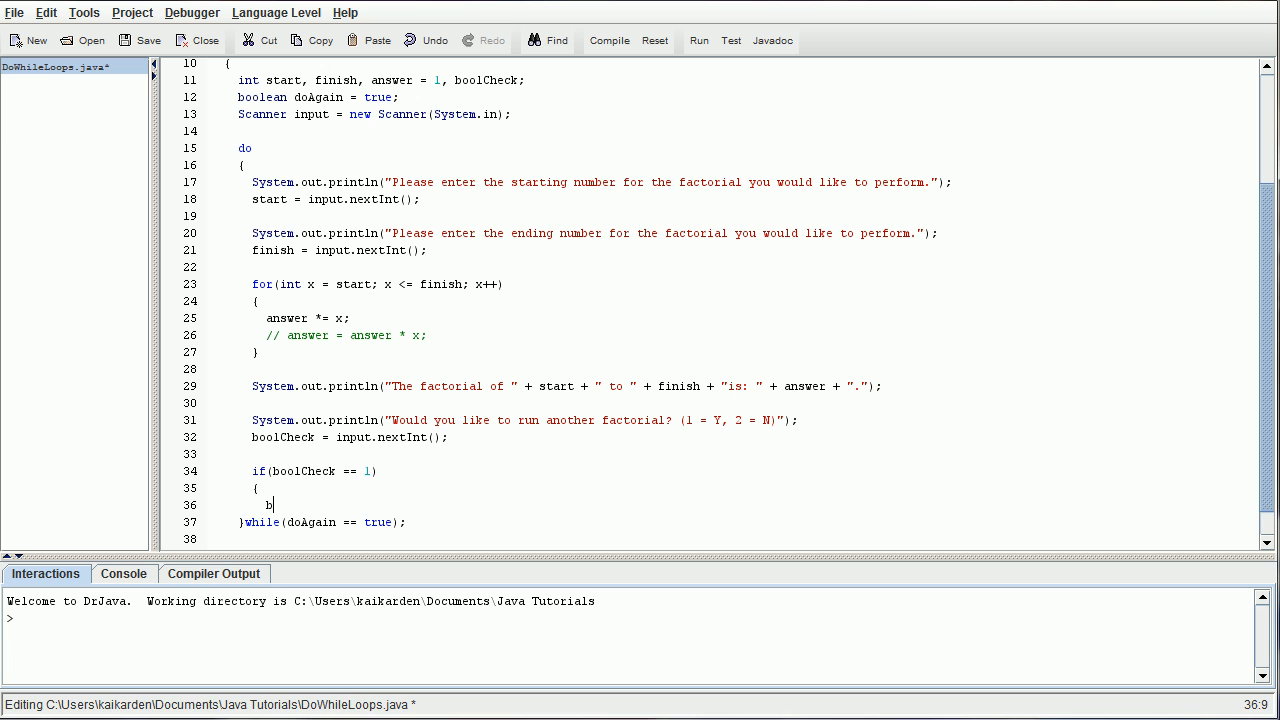
key(Backspace)
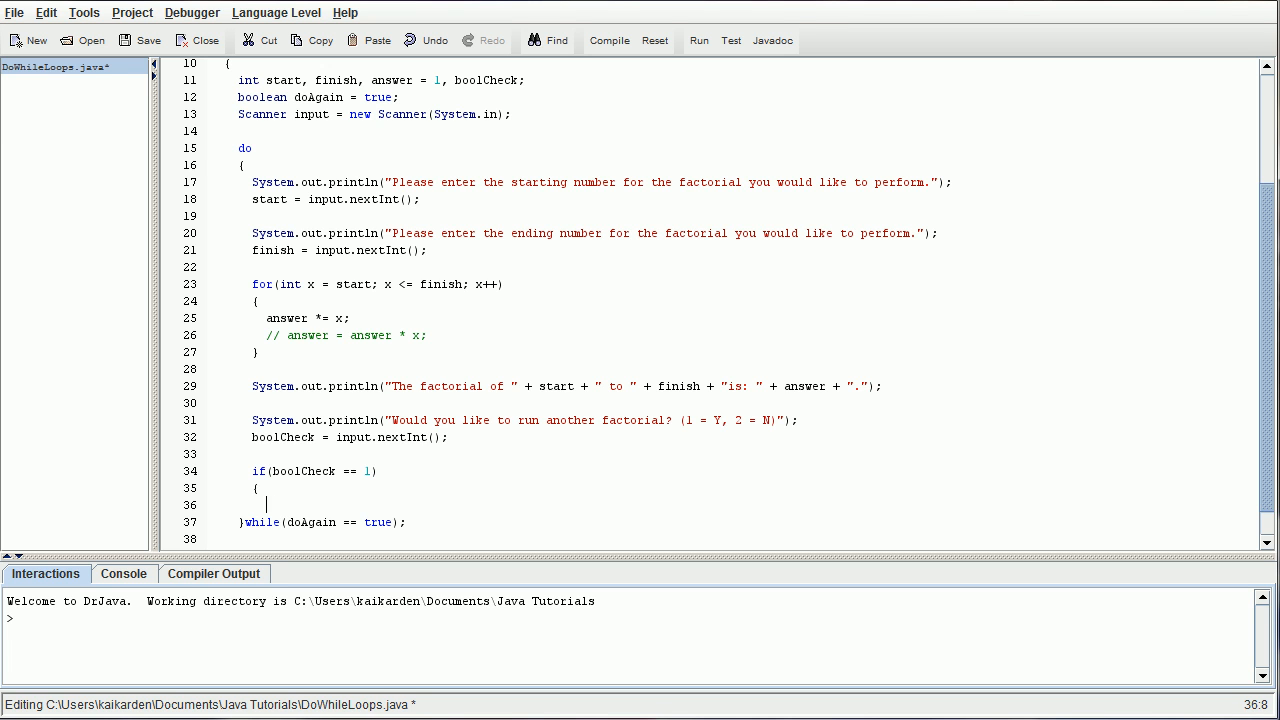
text(doAgain ==)
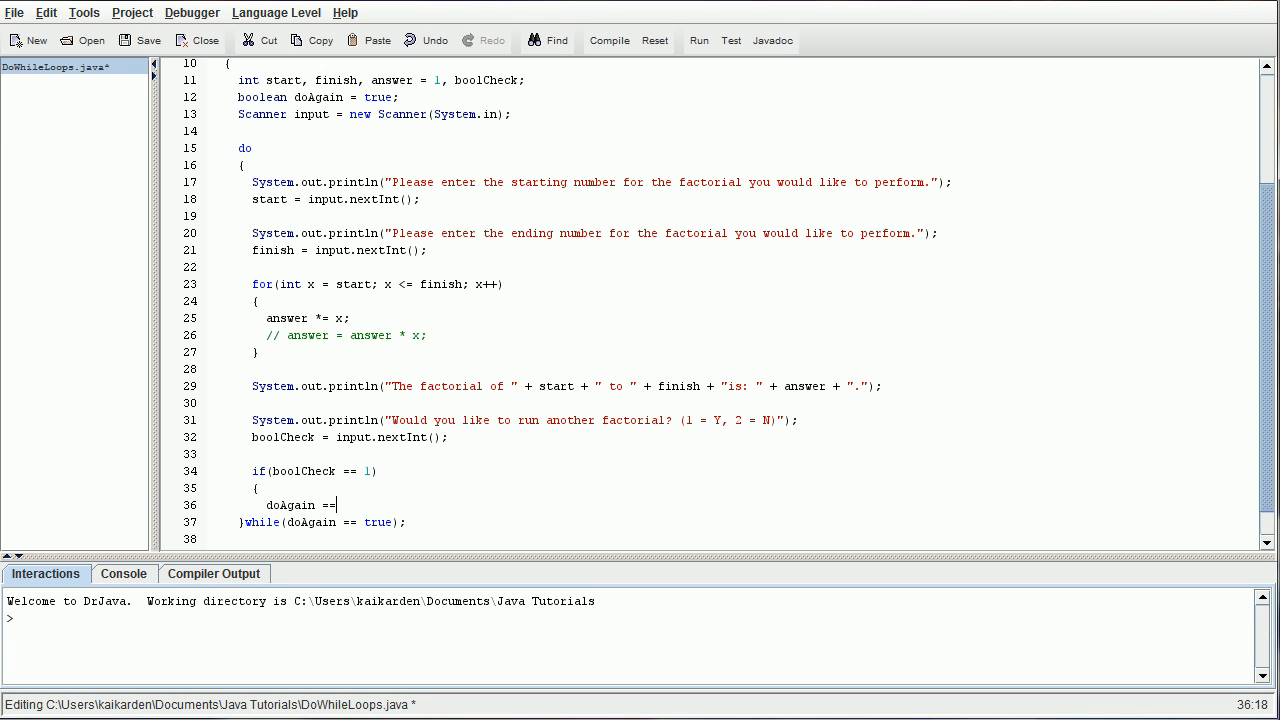
key(backspace)
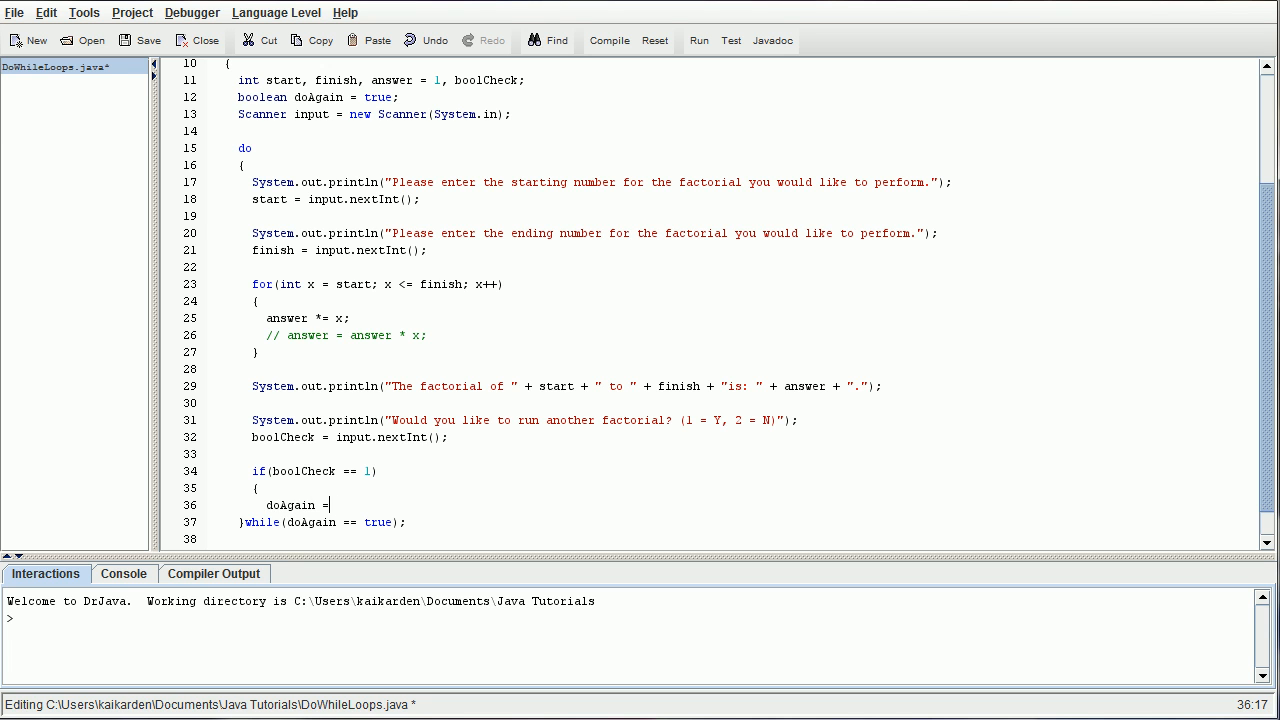
text(true;)
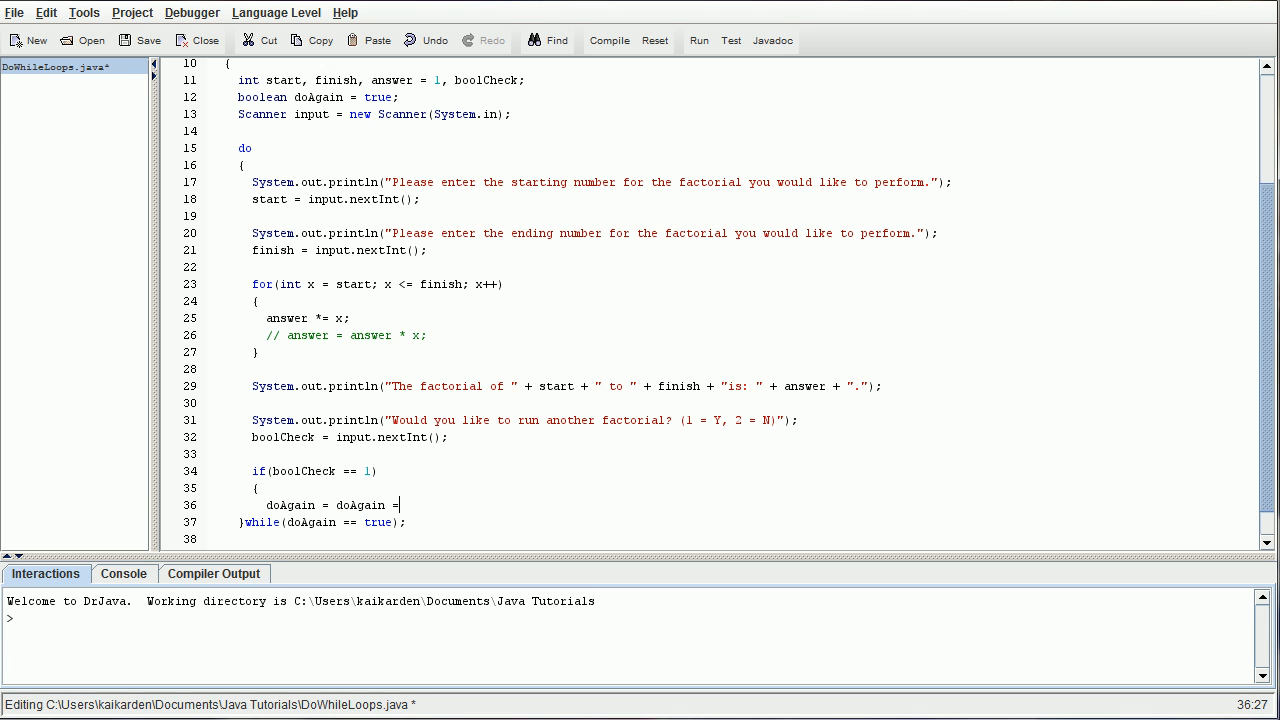
text(;)
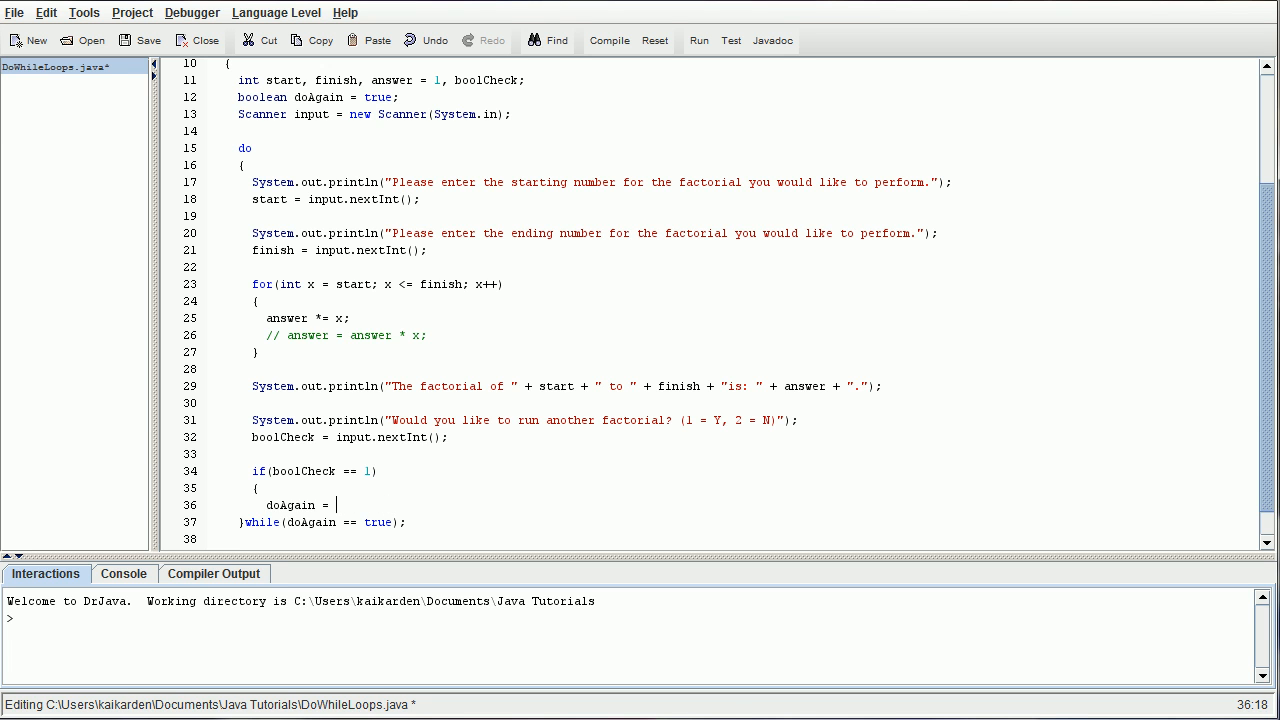
text(t)
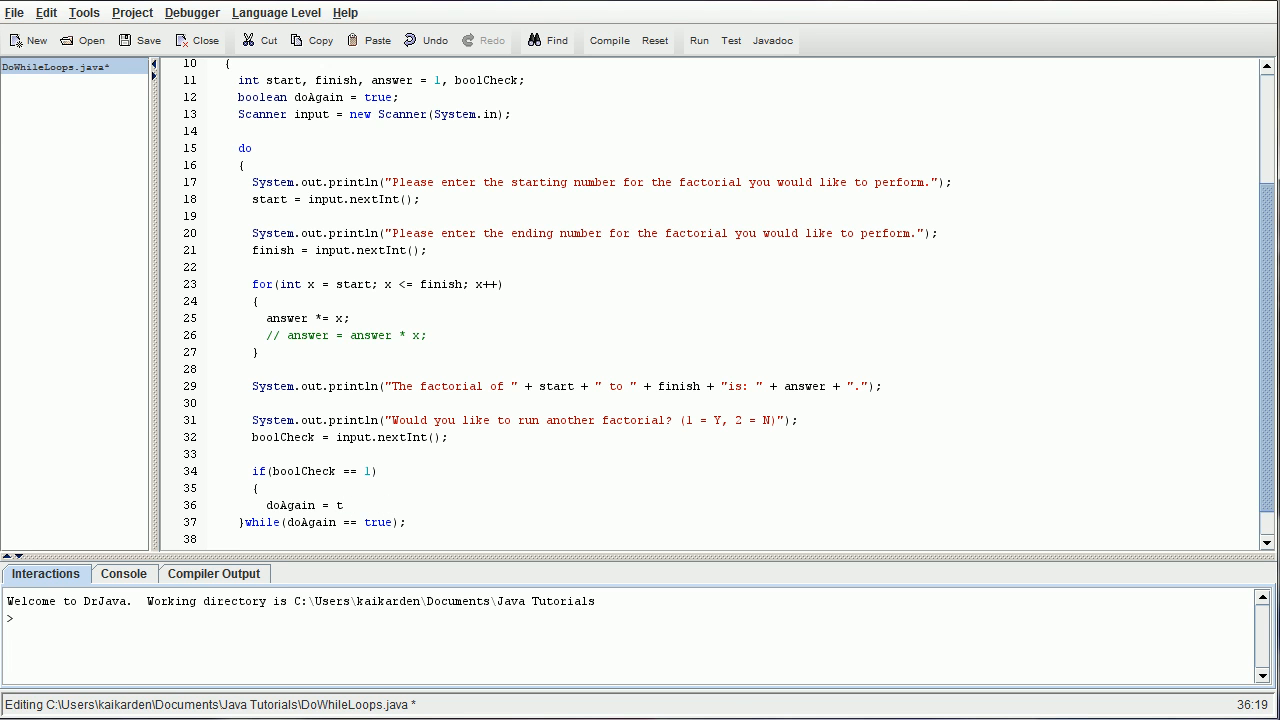
text(rue)
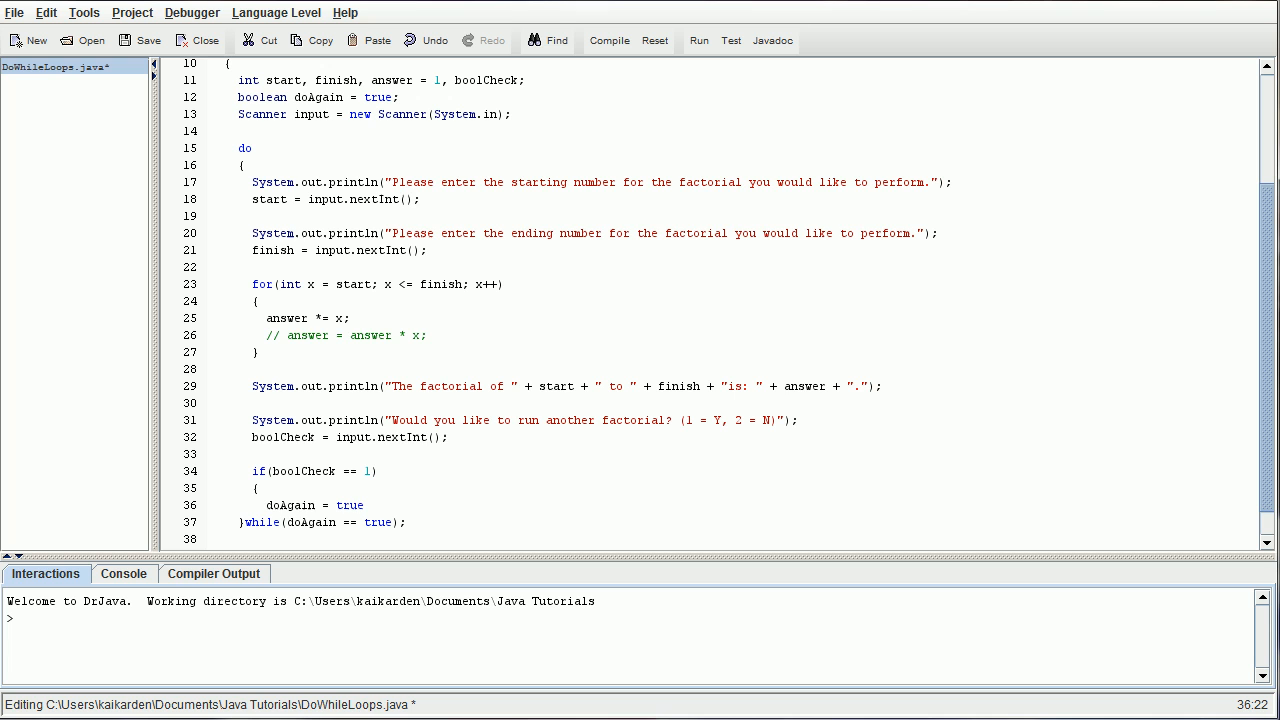
text(;)
text(})
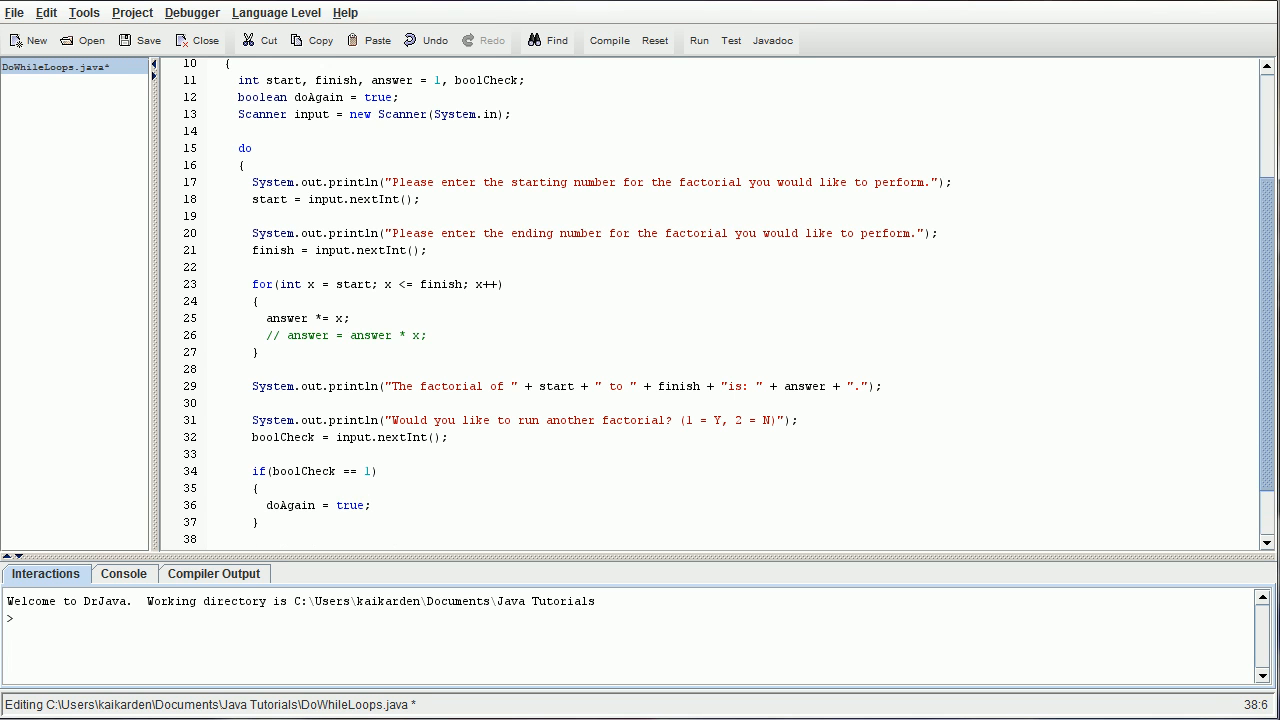
- Add else { doAgain = false; } after the if block
text(else)
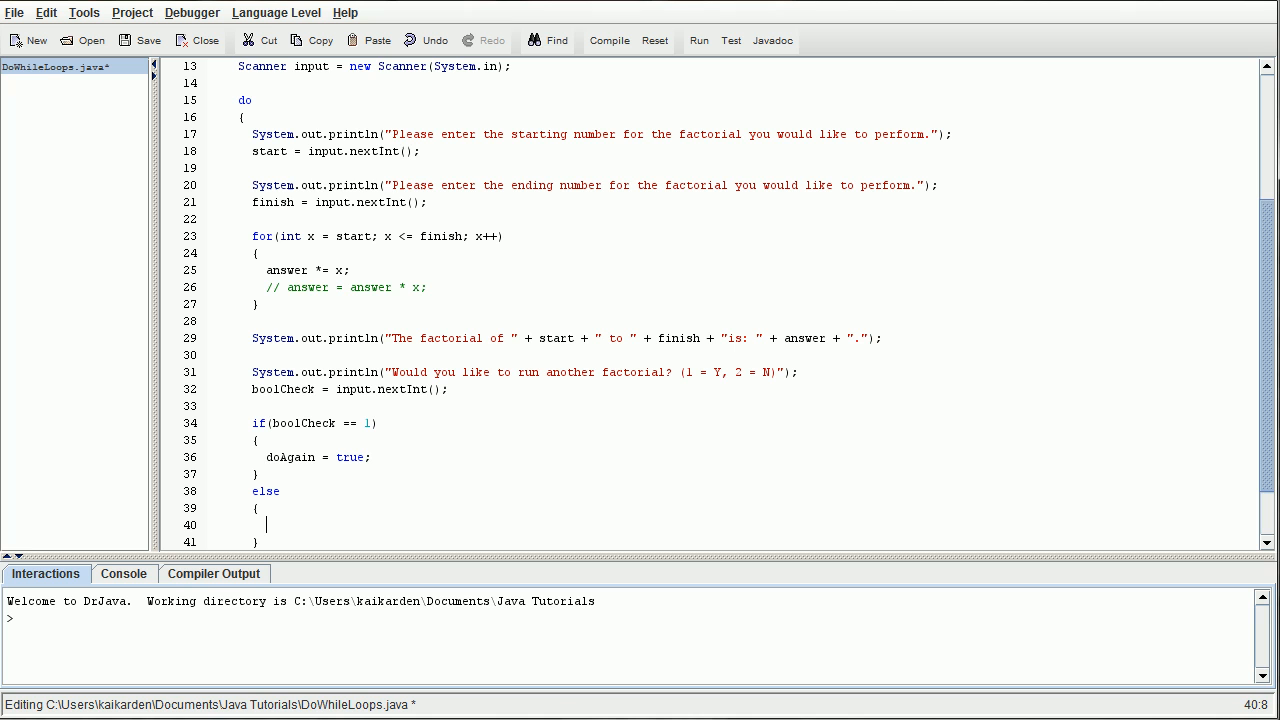
text(do)
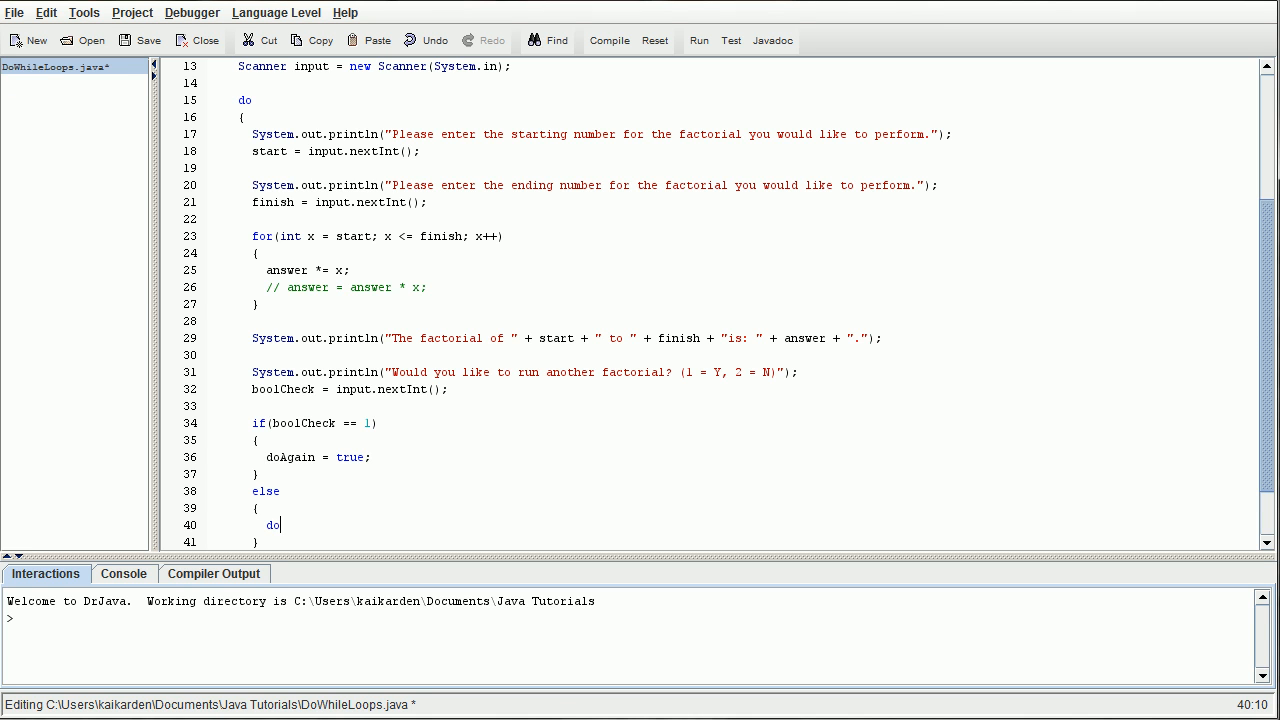
text(Again = fal)
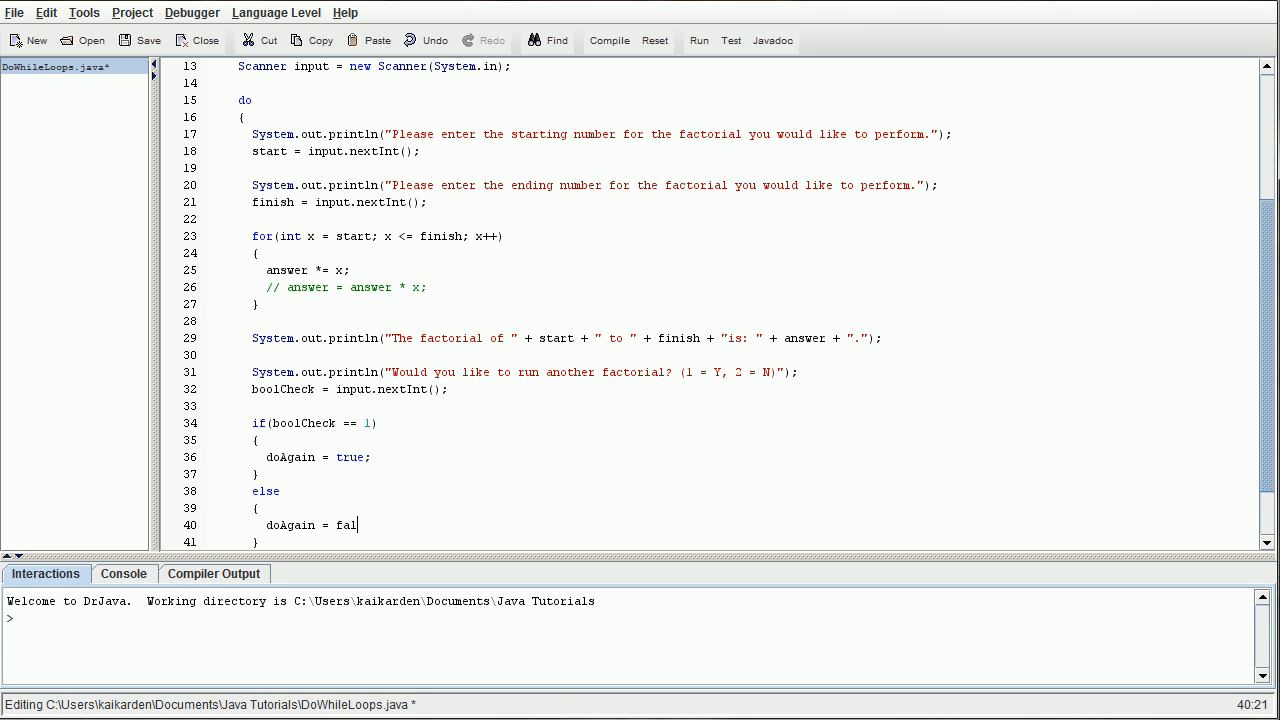
text(se;)
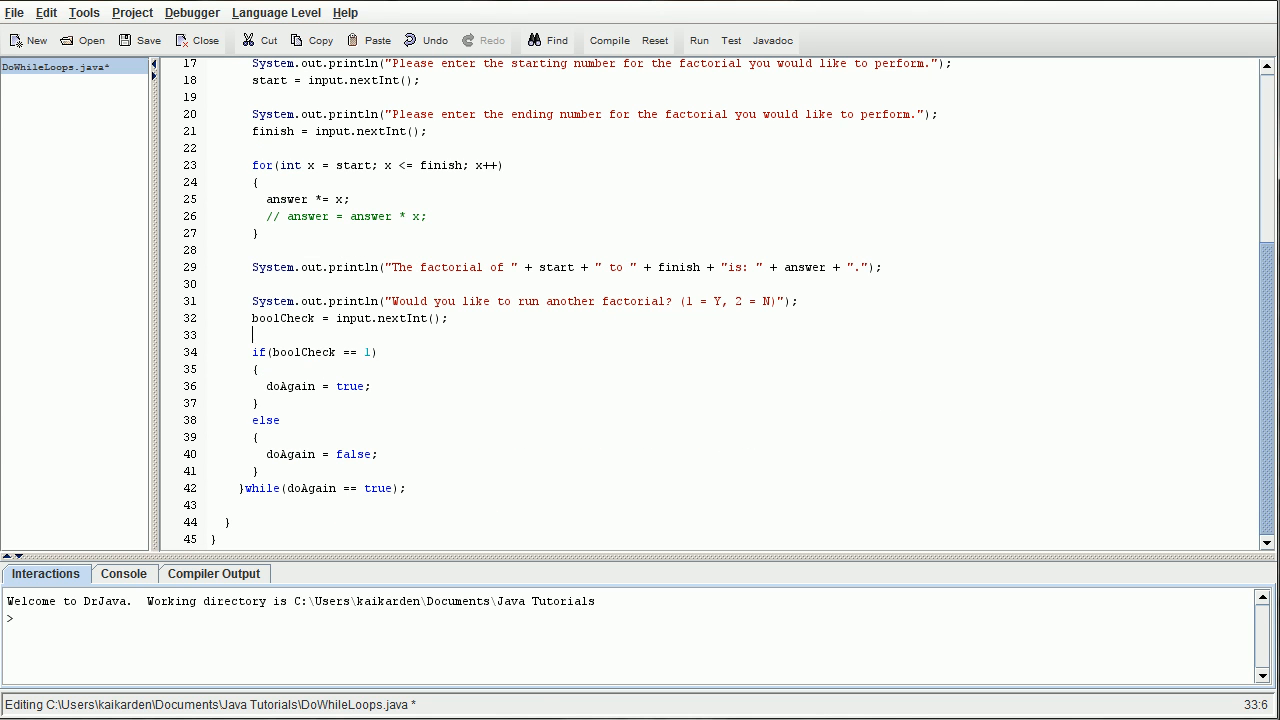
- Save and compile DoWhileLoops.java, reaching 'Compilation completed.'
drag(253, 345, 258, 403)
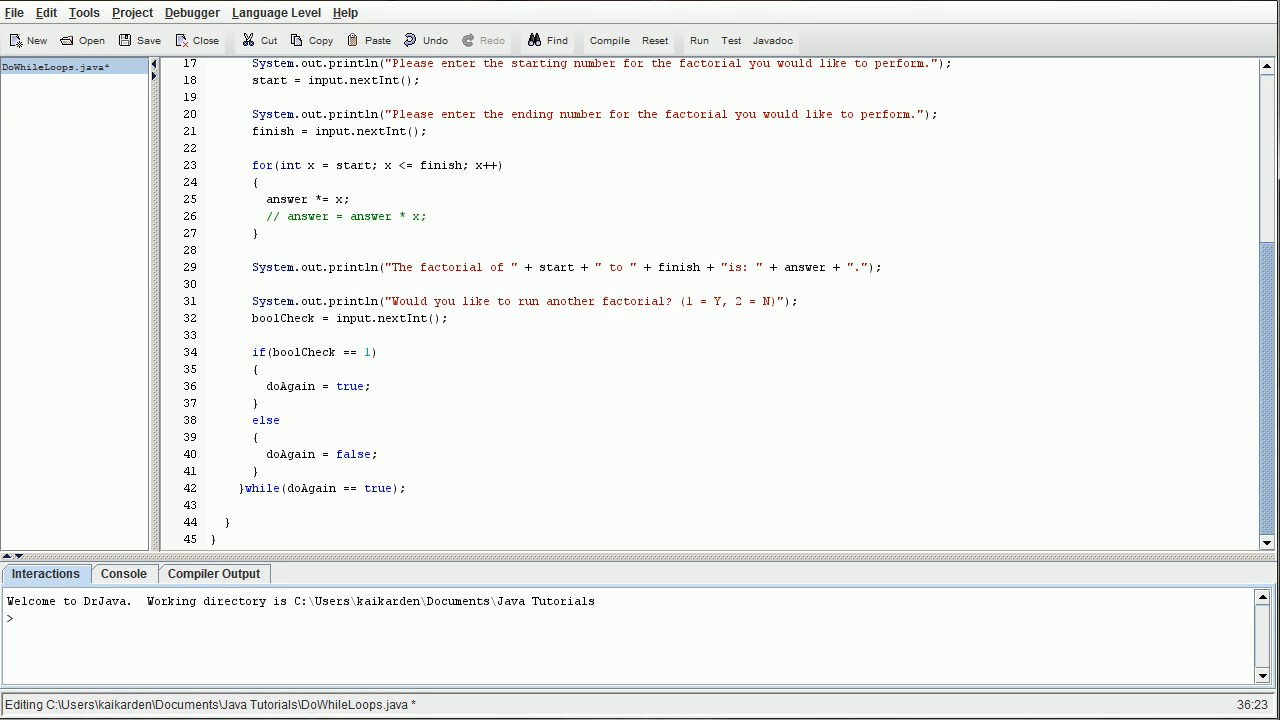
click(378, 454)
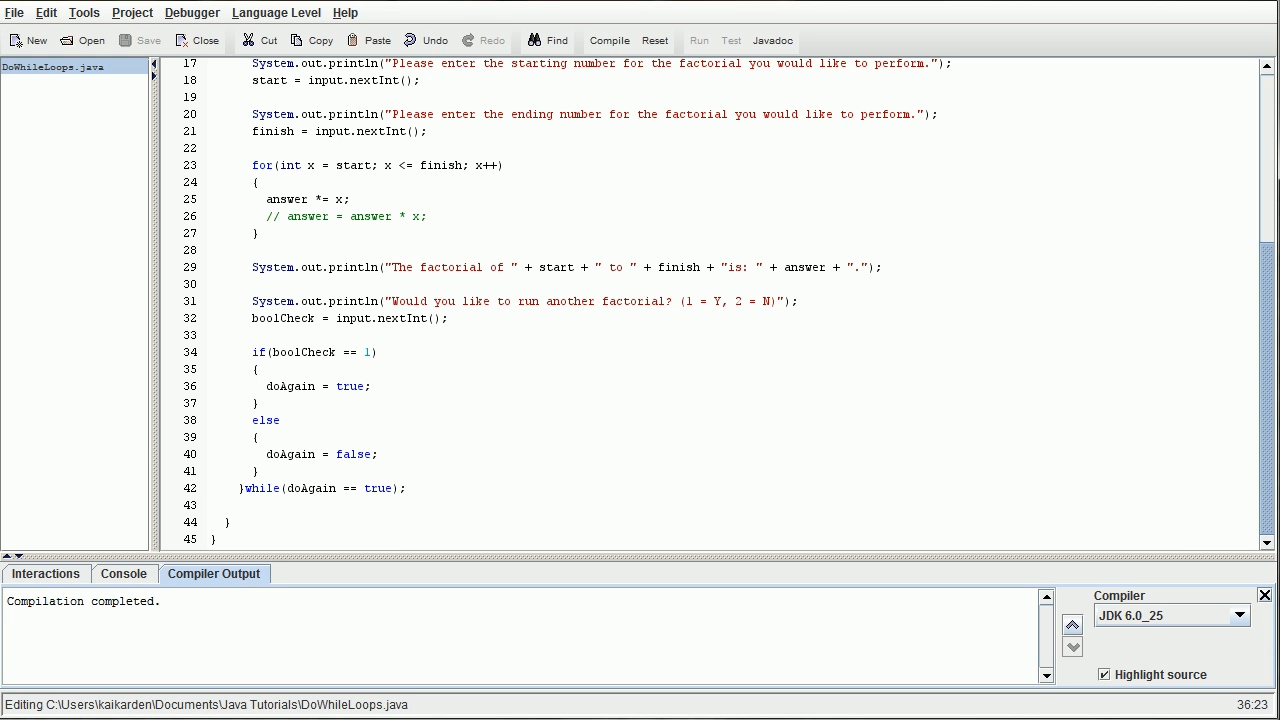
- Run the program for factorials 1 to 14, answer 1 to rerun, then enter 1 to 15
click(698, 40)
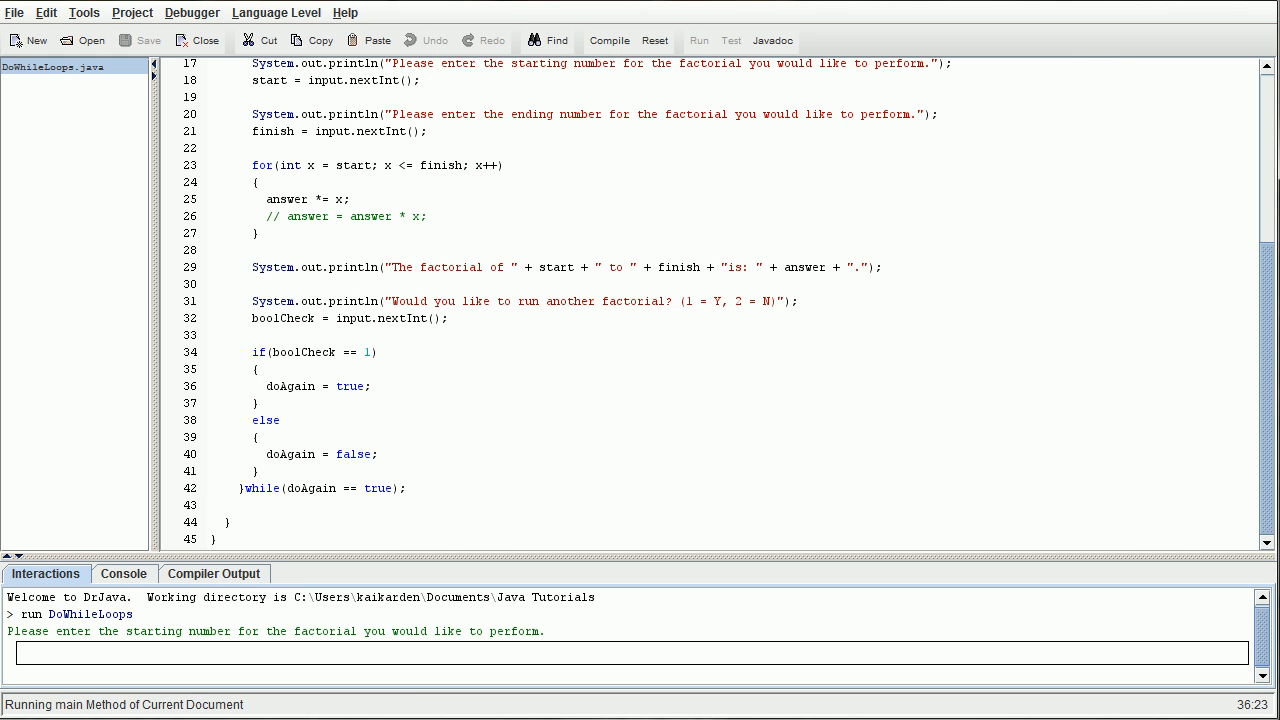
text(1)
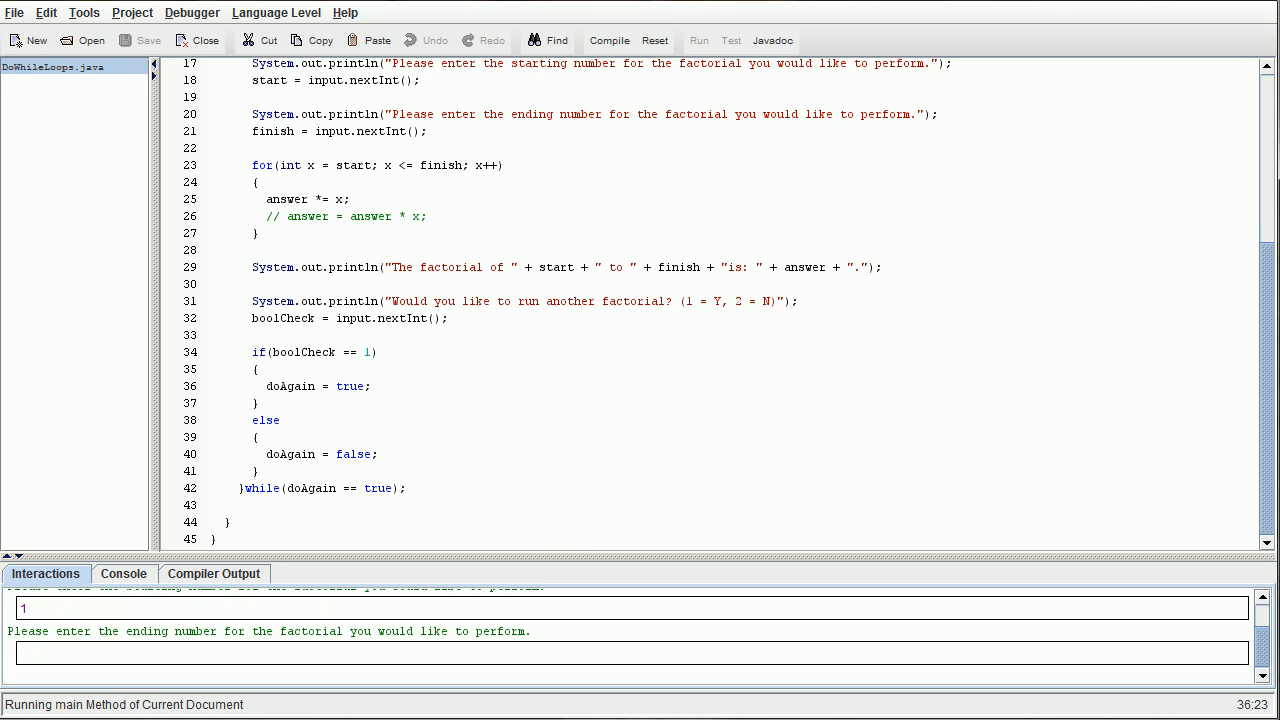
text(14)
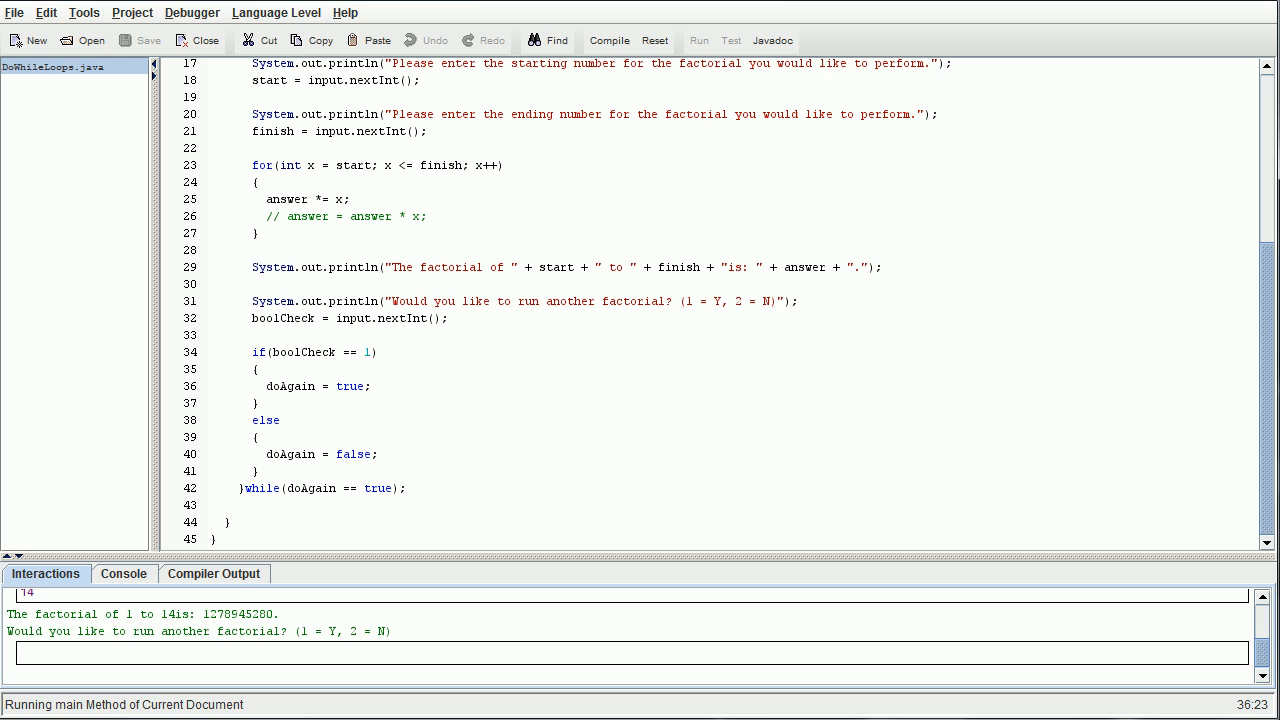
text(1)
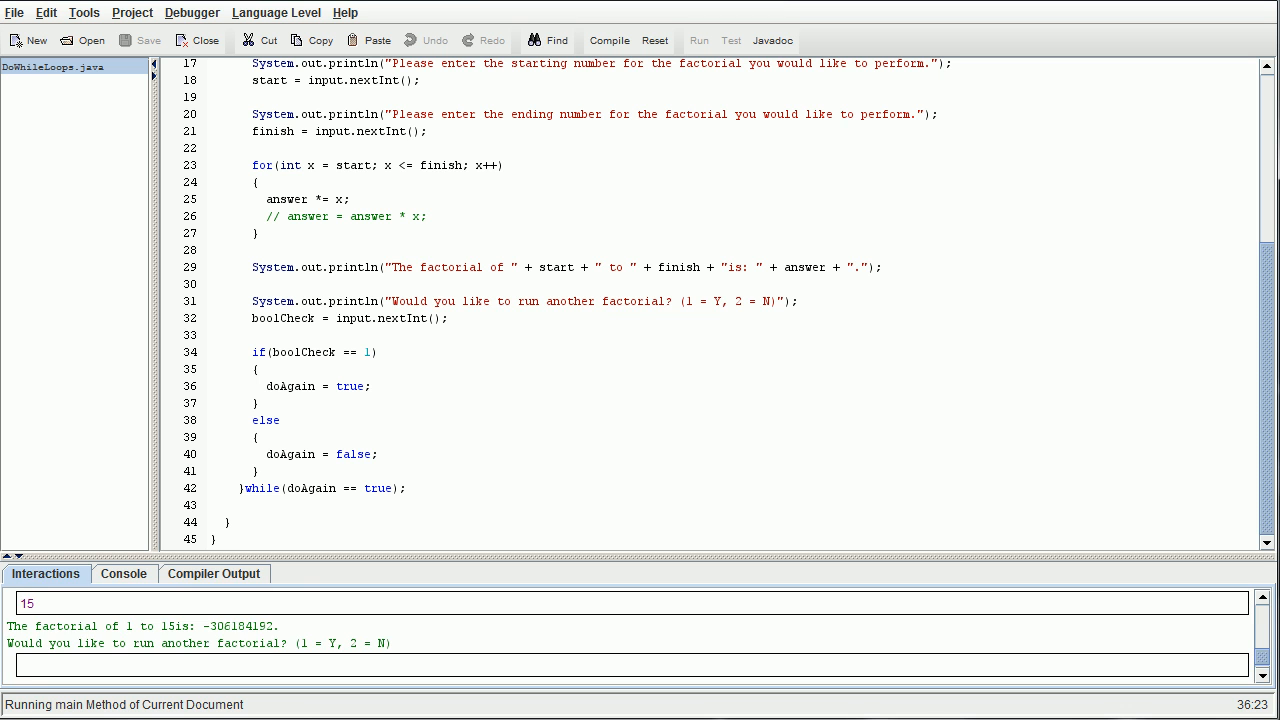
text(1)
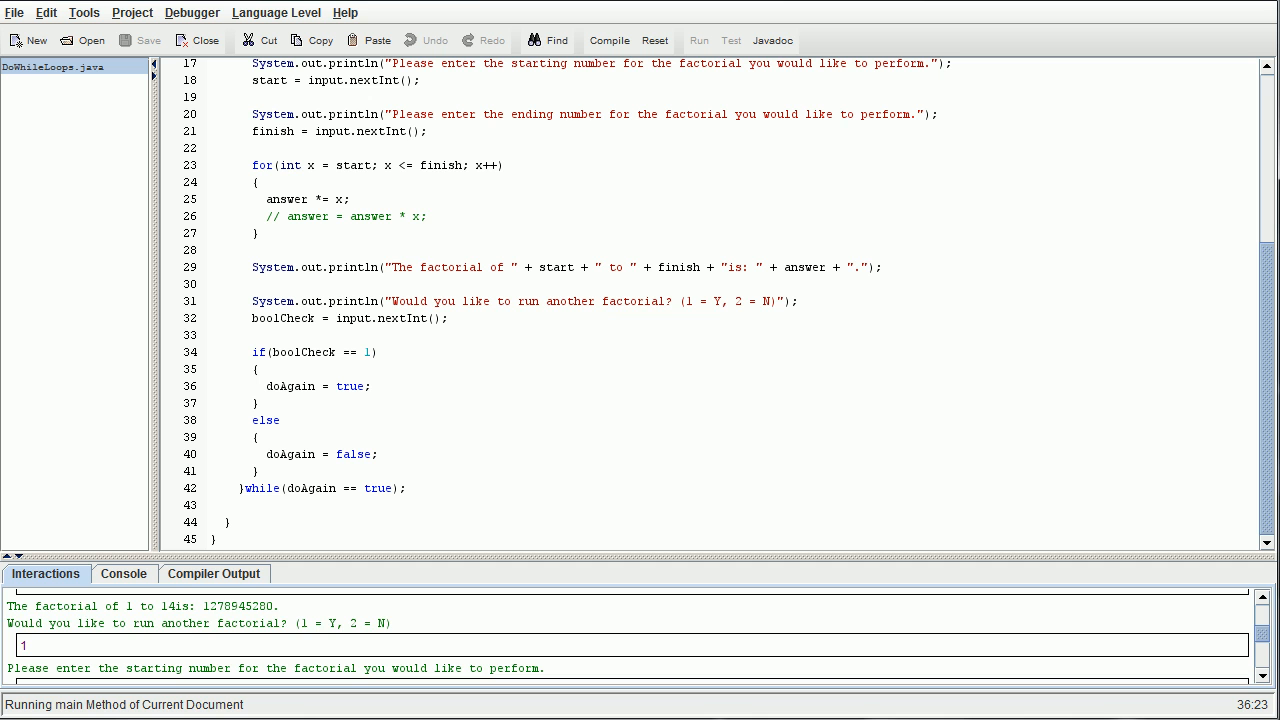
text(15)
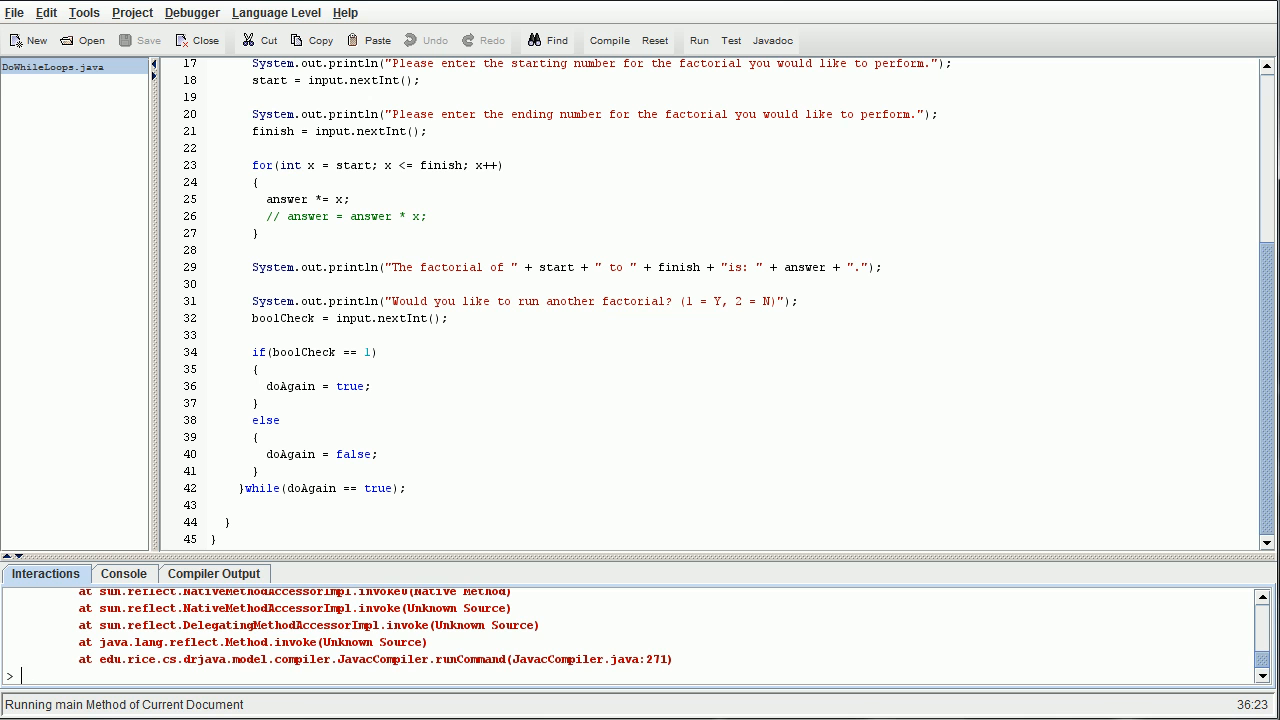
- Answer 'y' at the rerun prompt, scroll through the code, and start a new untitled document
text(y)
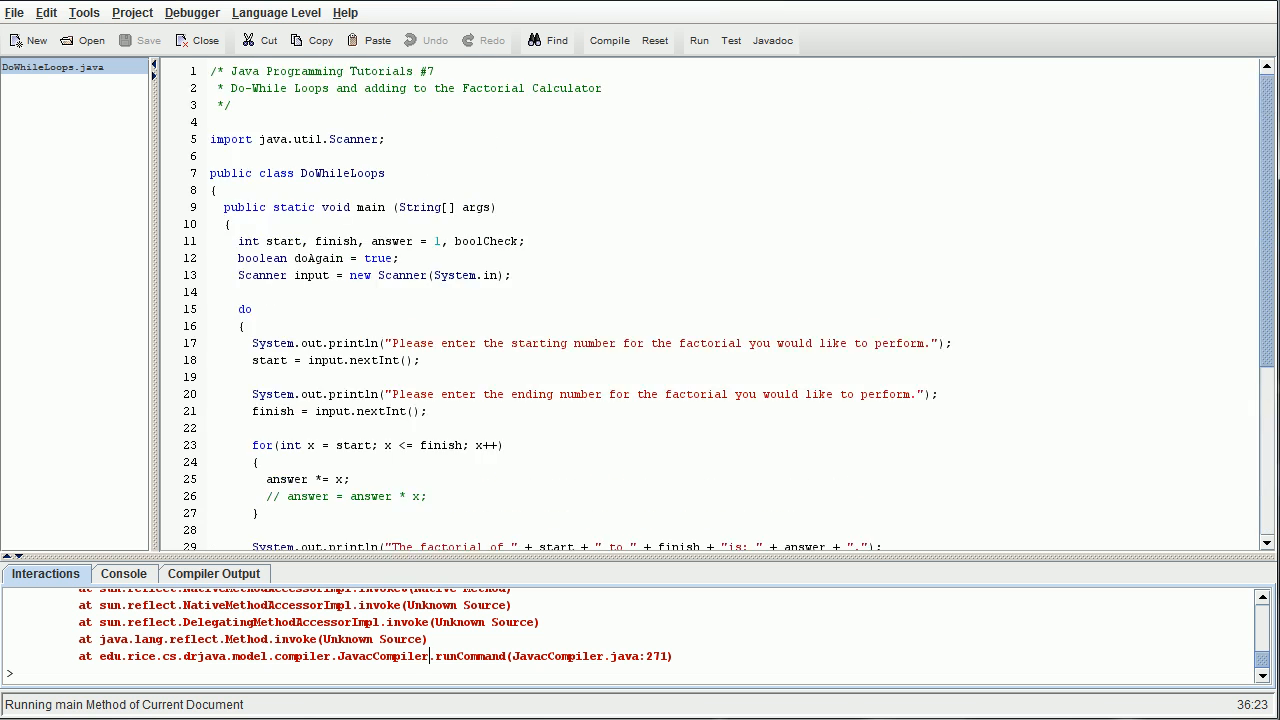
scroll(down, 3)
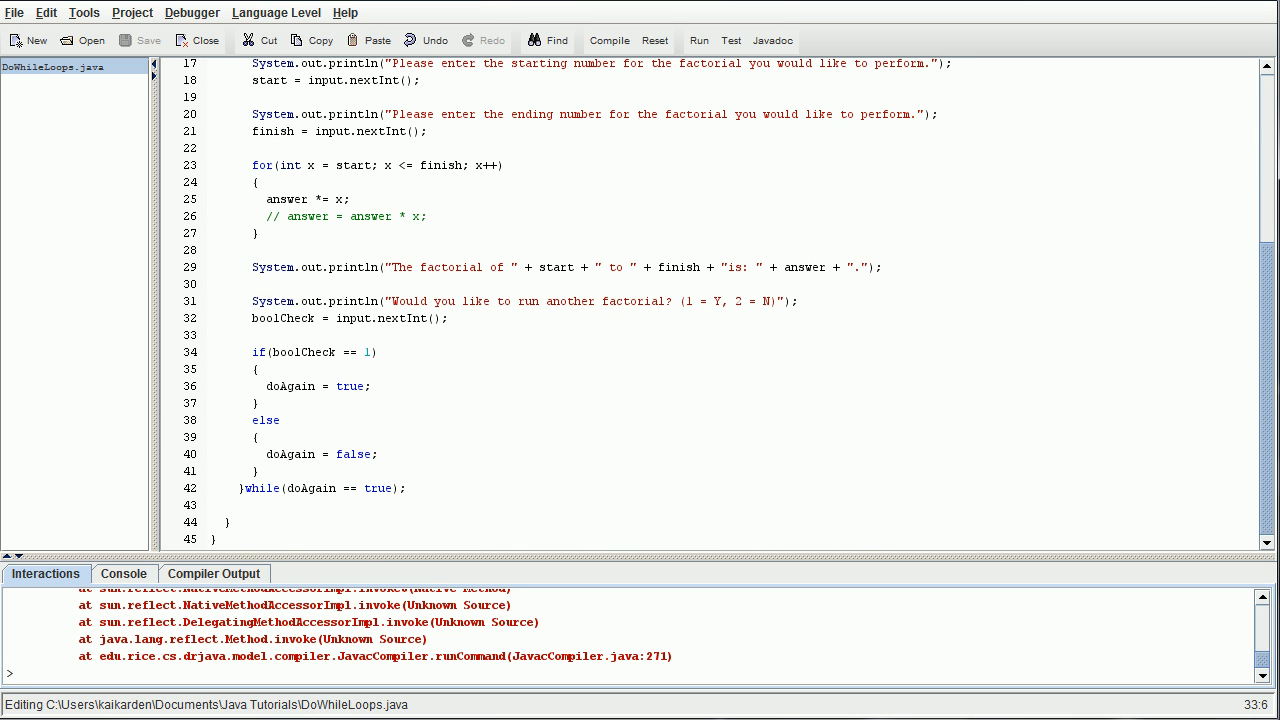
scroll(up, 3)
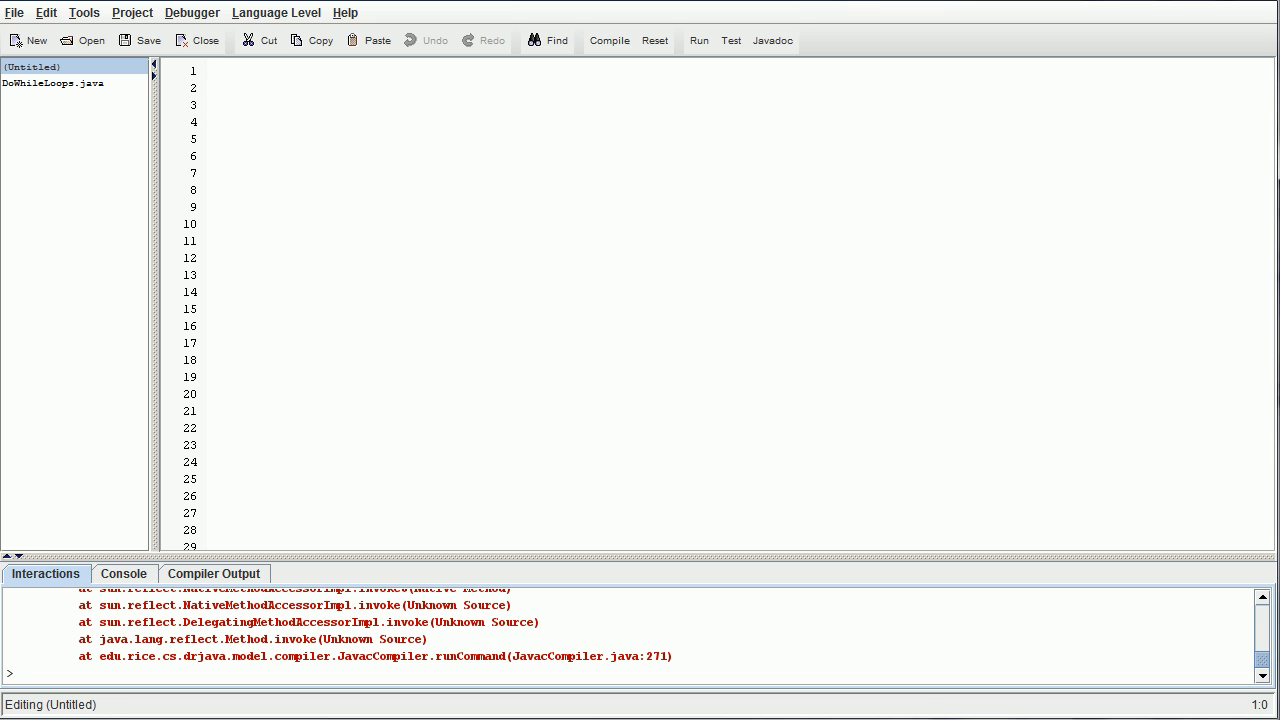
- Start the sketch with a do { block containing switch:, case, if(adsha) and another case
text(do)
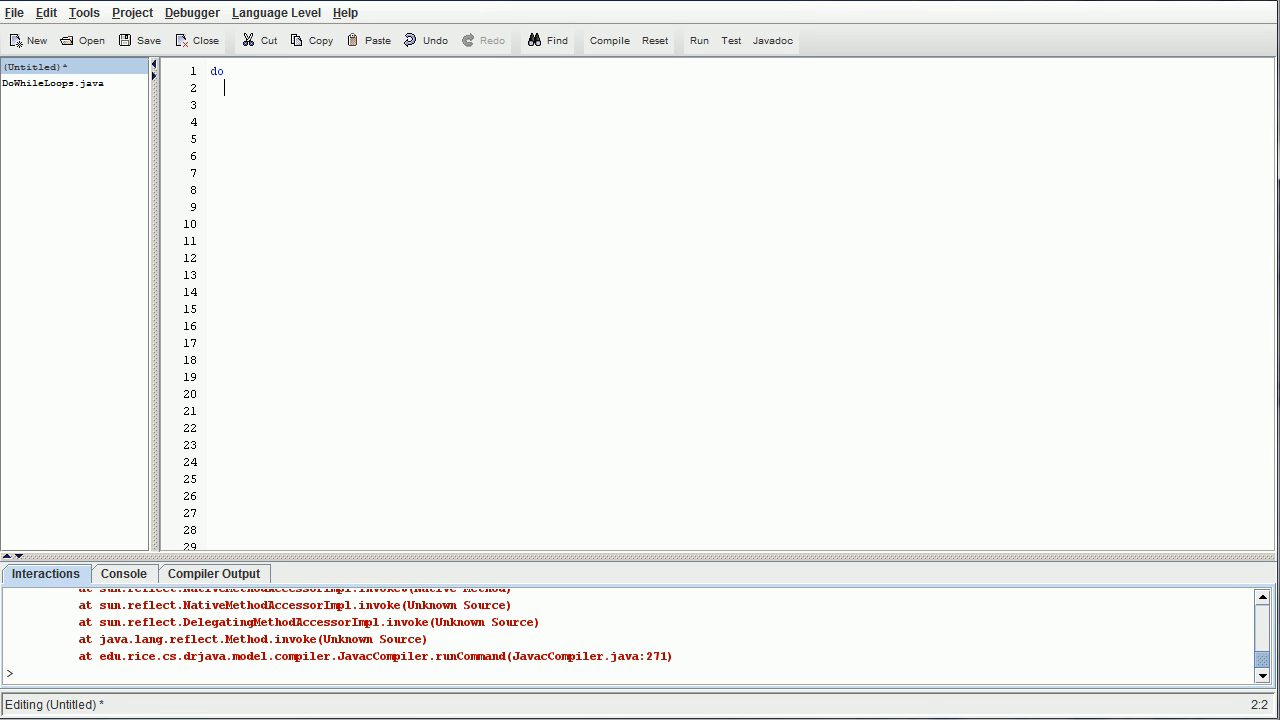
text({)
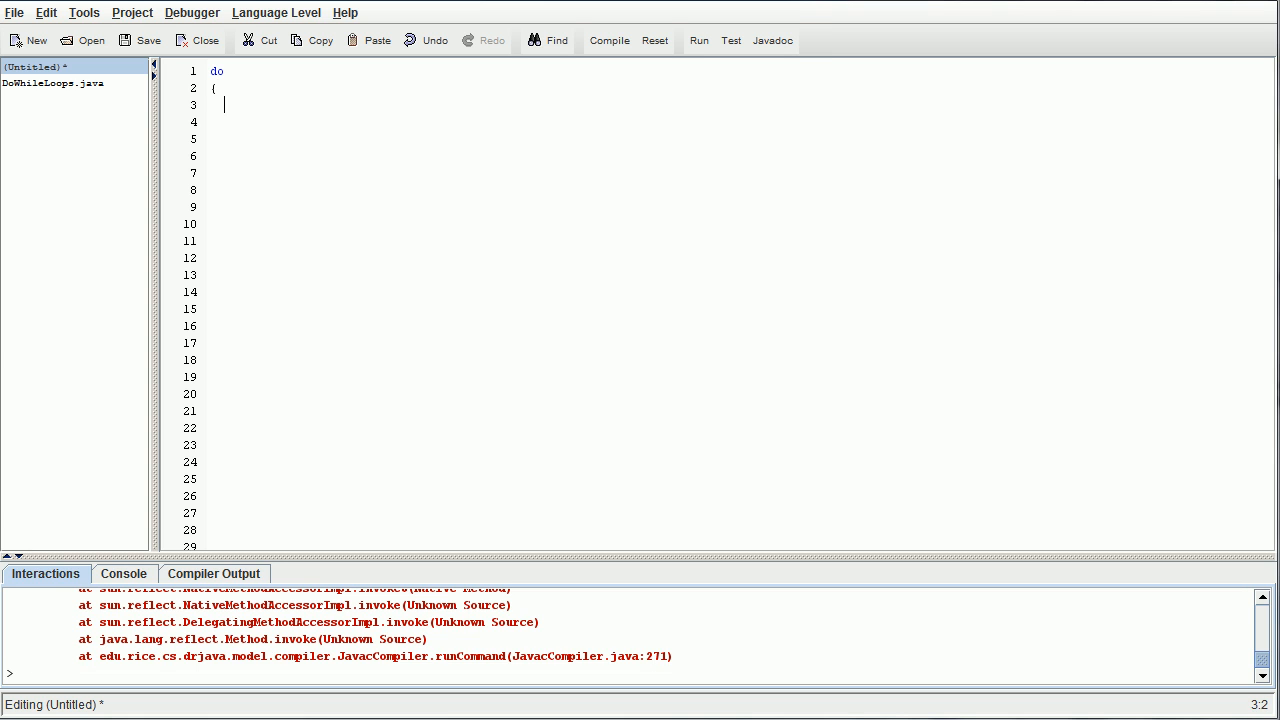
text(switch:)
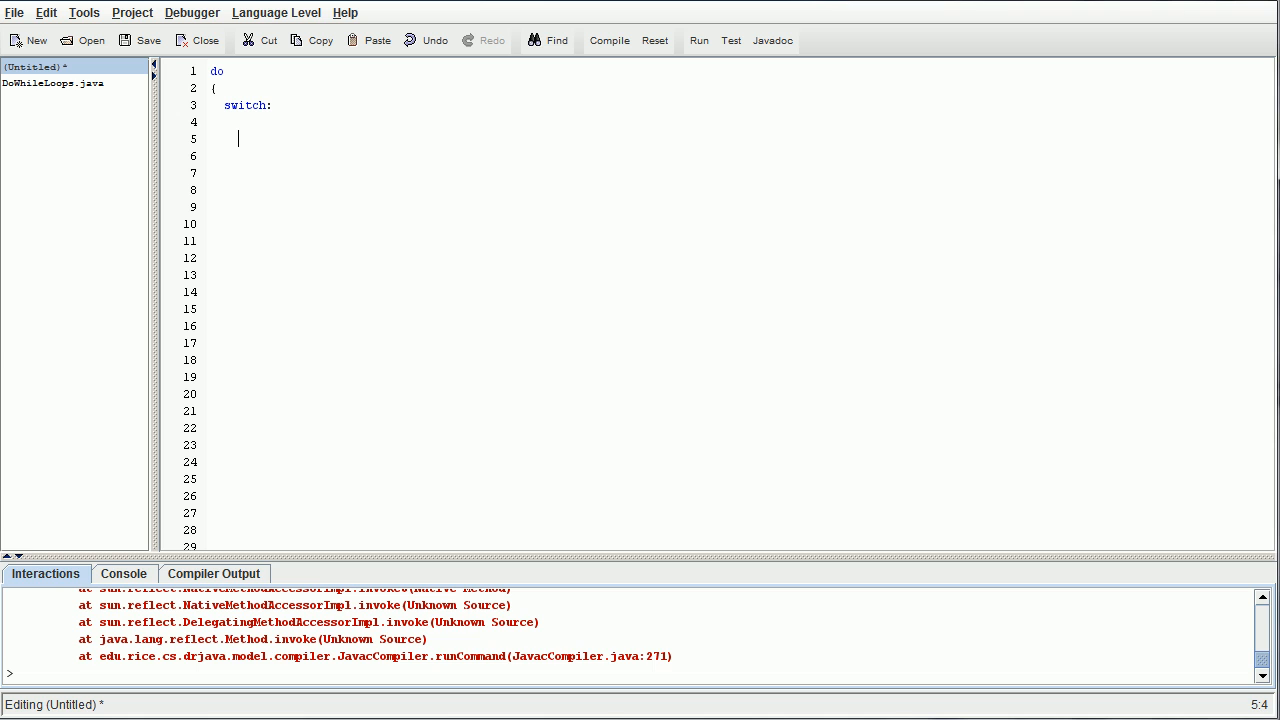
text(case)
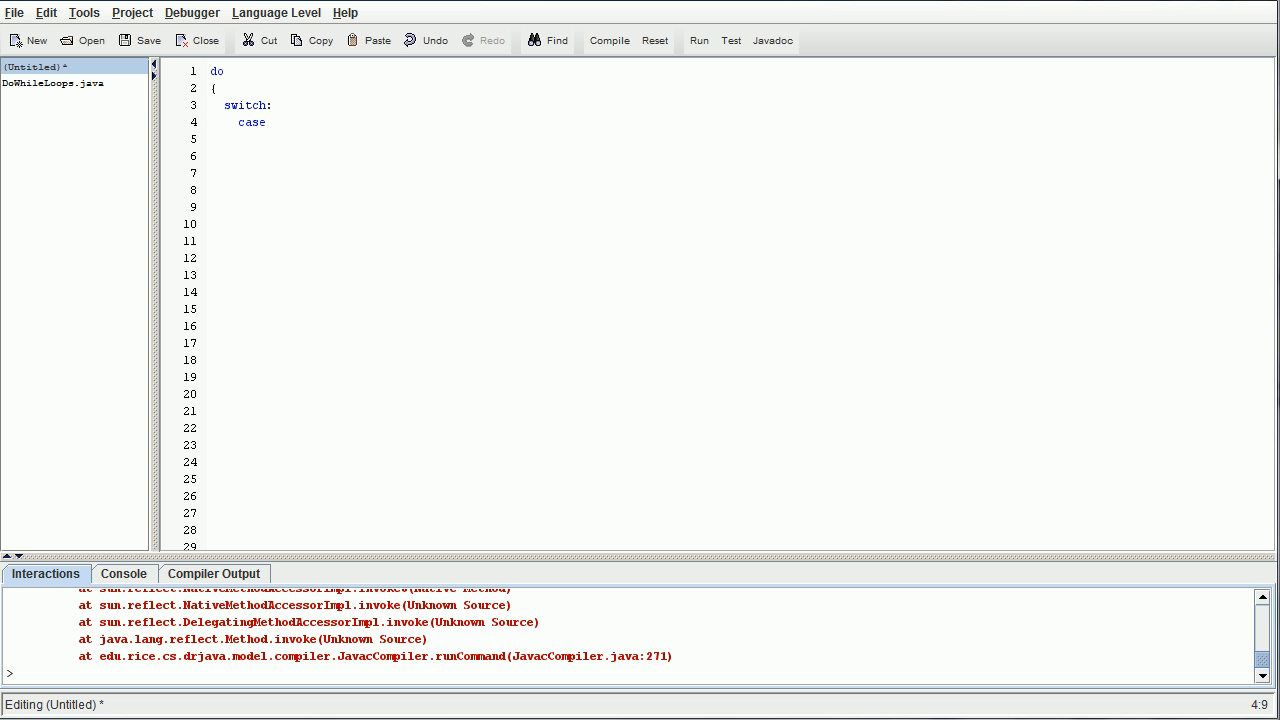
text(if)
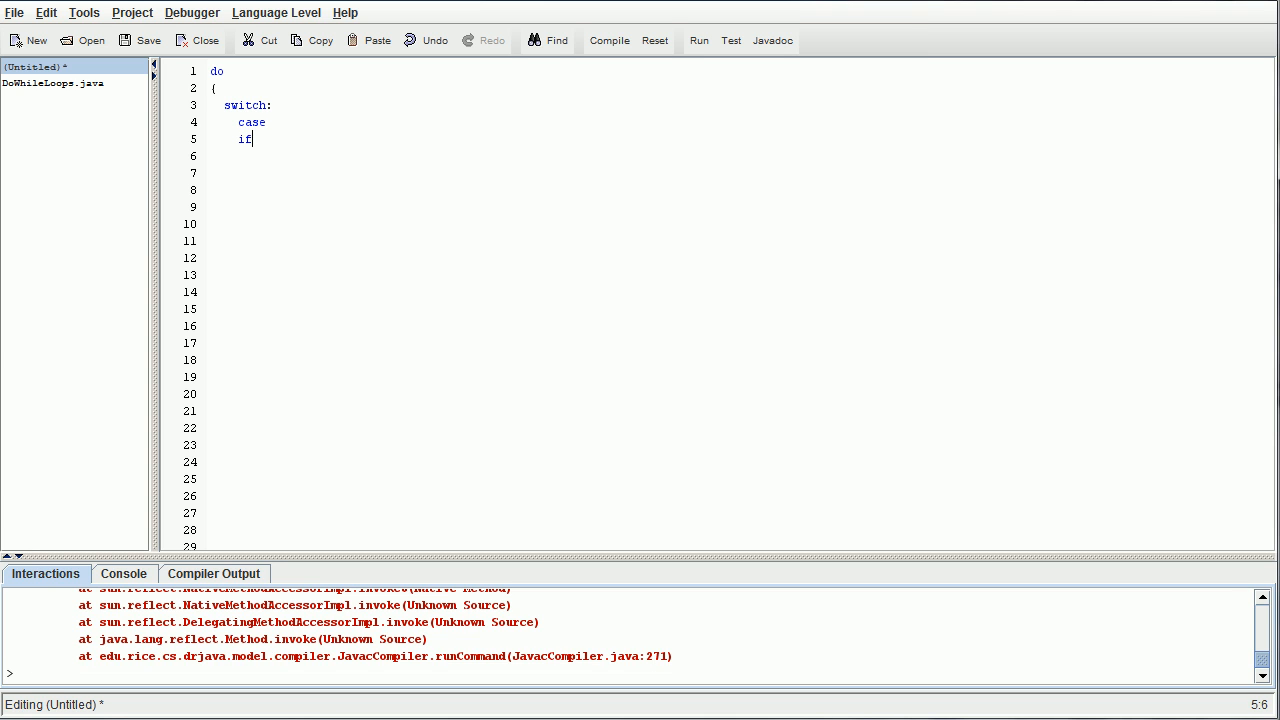
text((adsha)
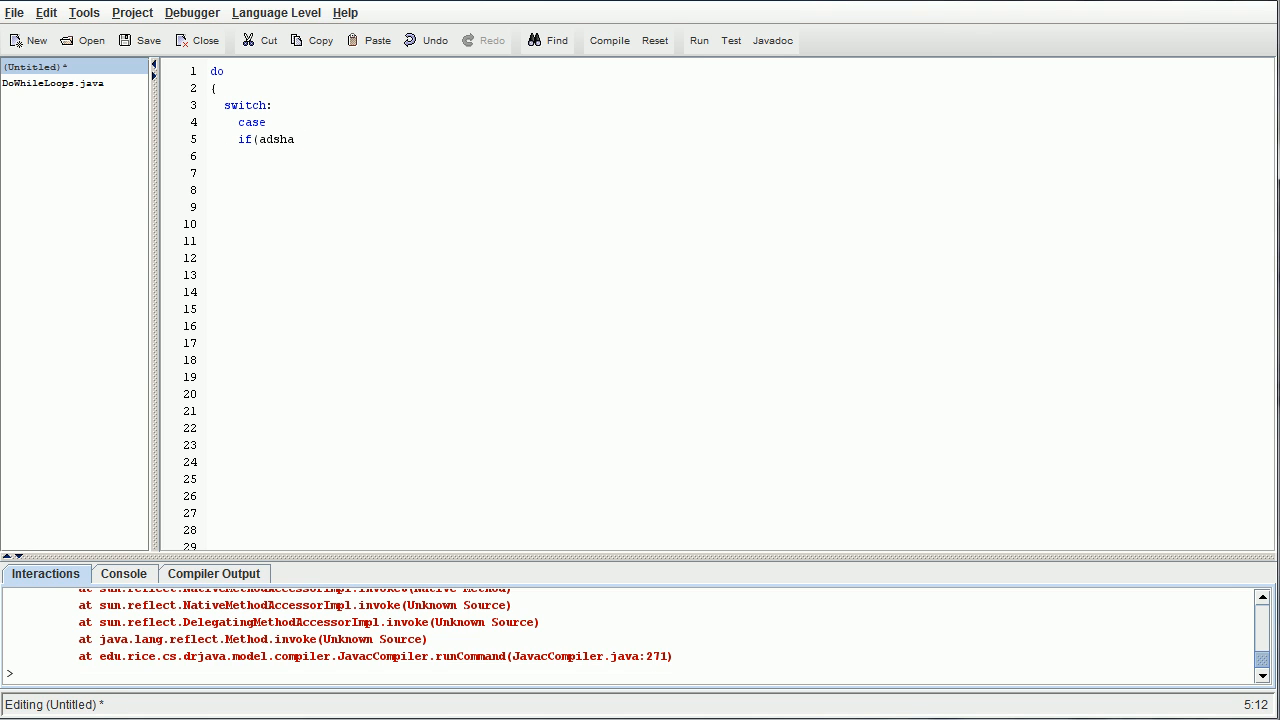
text(case if)
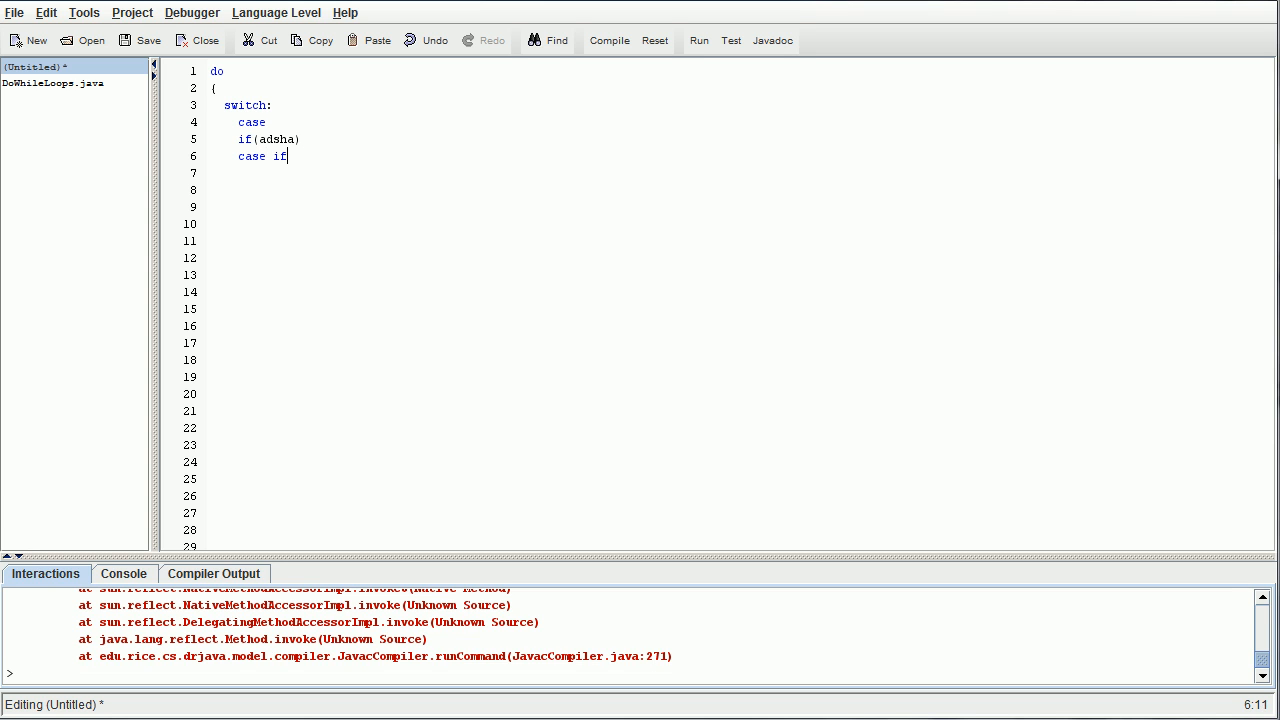
- Close the do block with } while(booleanVale == true)
key(BackSpace)
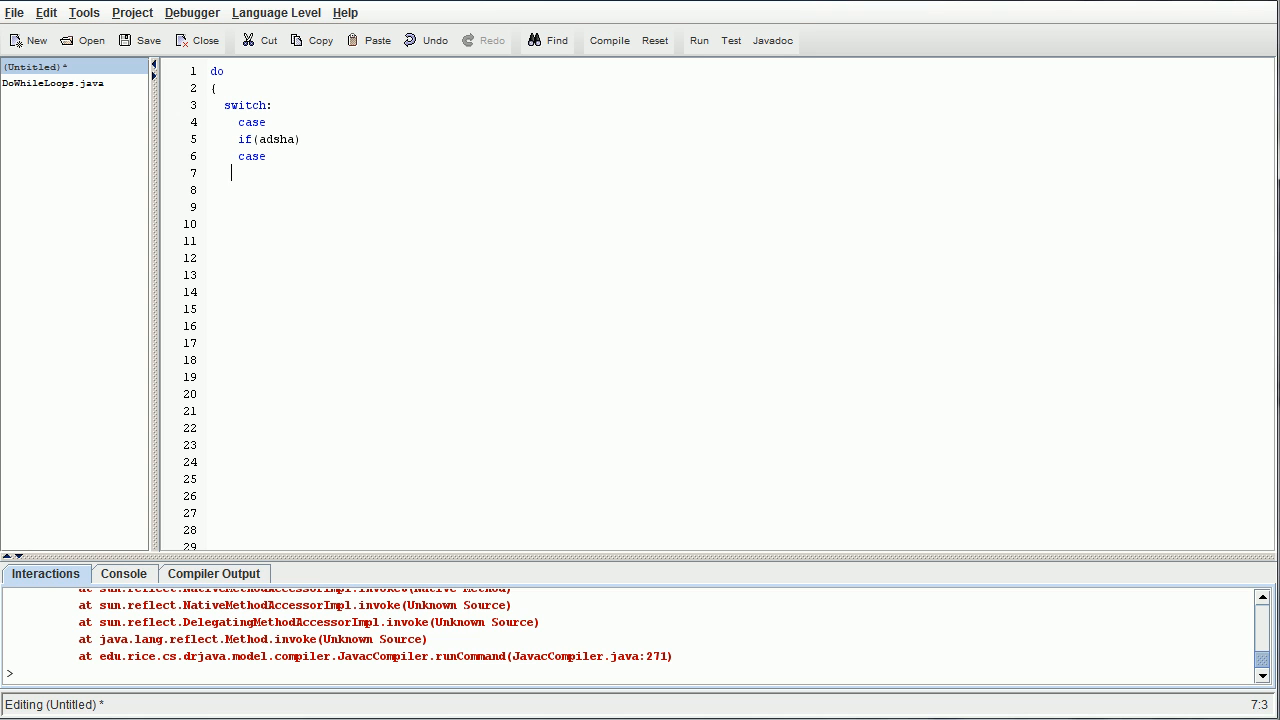
text(})
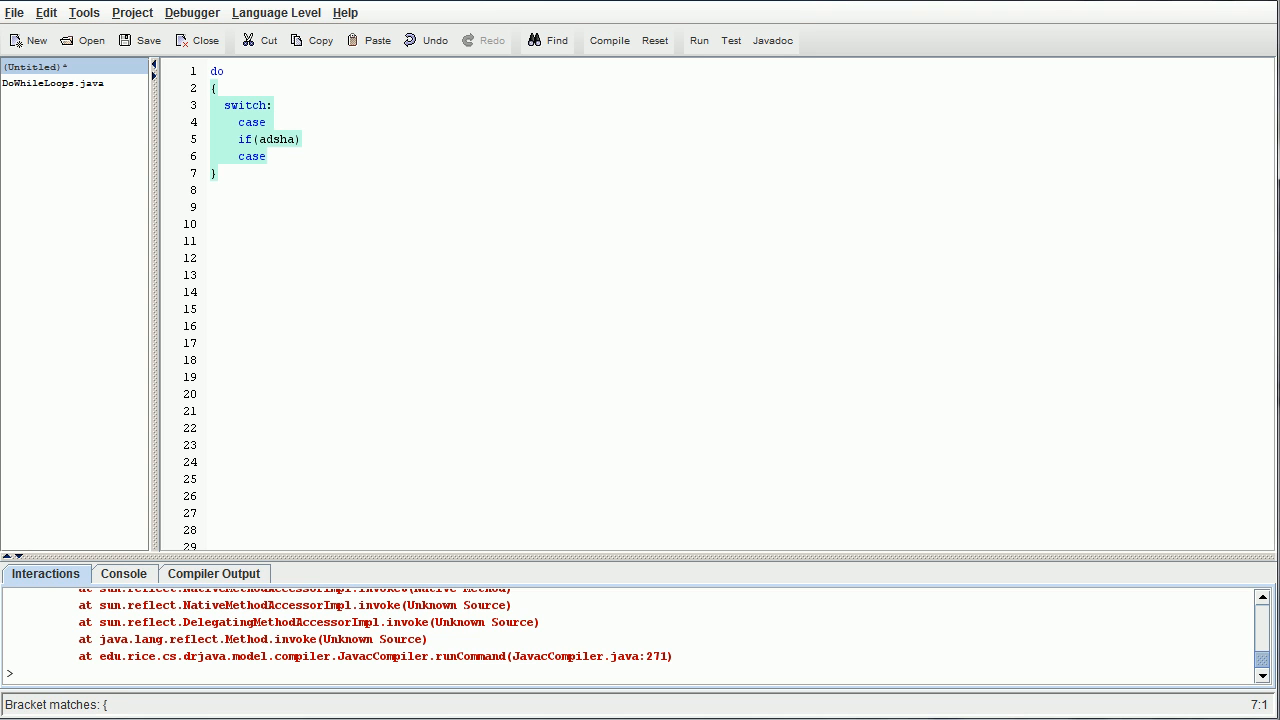
text(while()
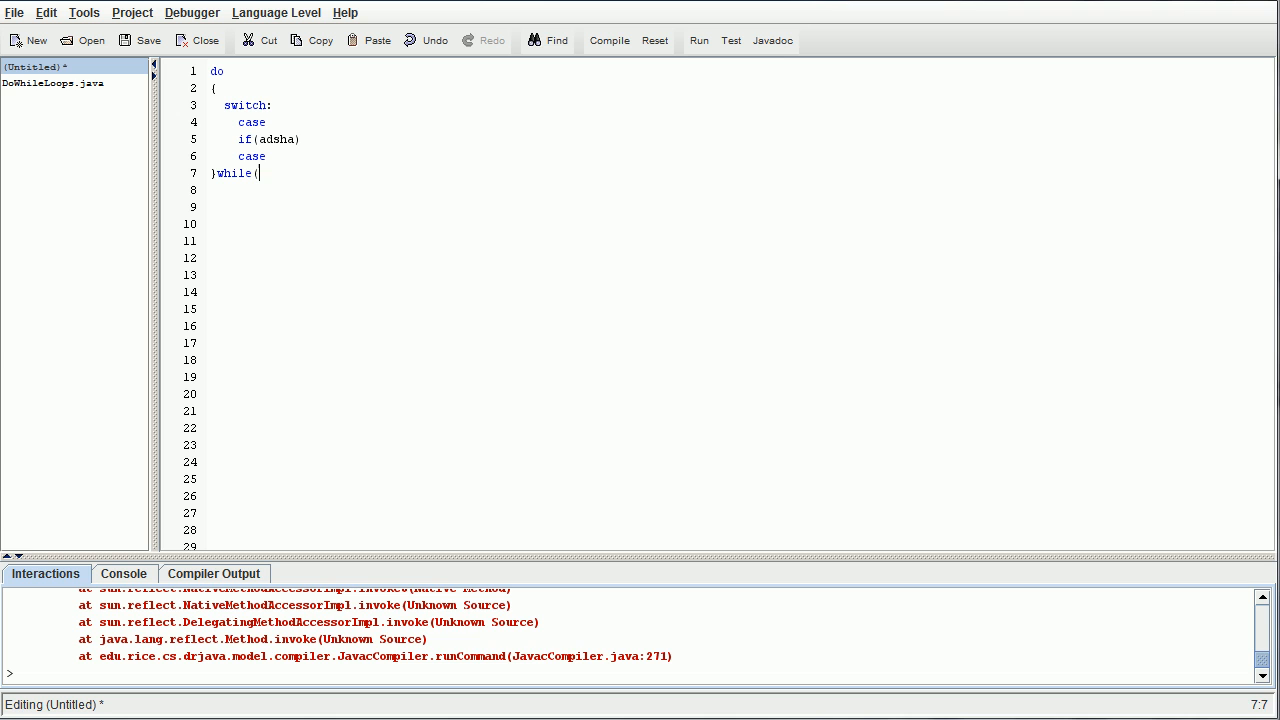
text(boolean)
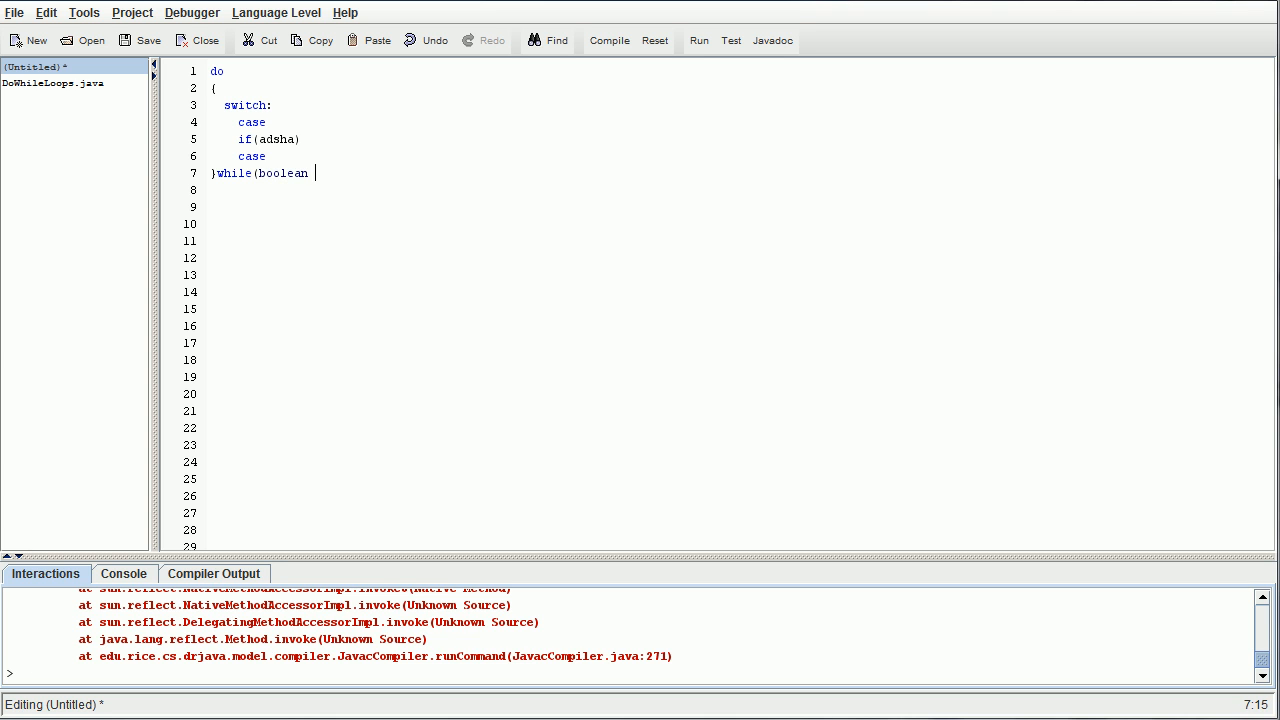
text(Vale = t)
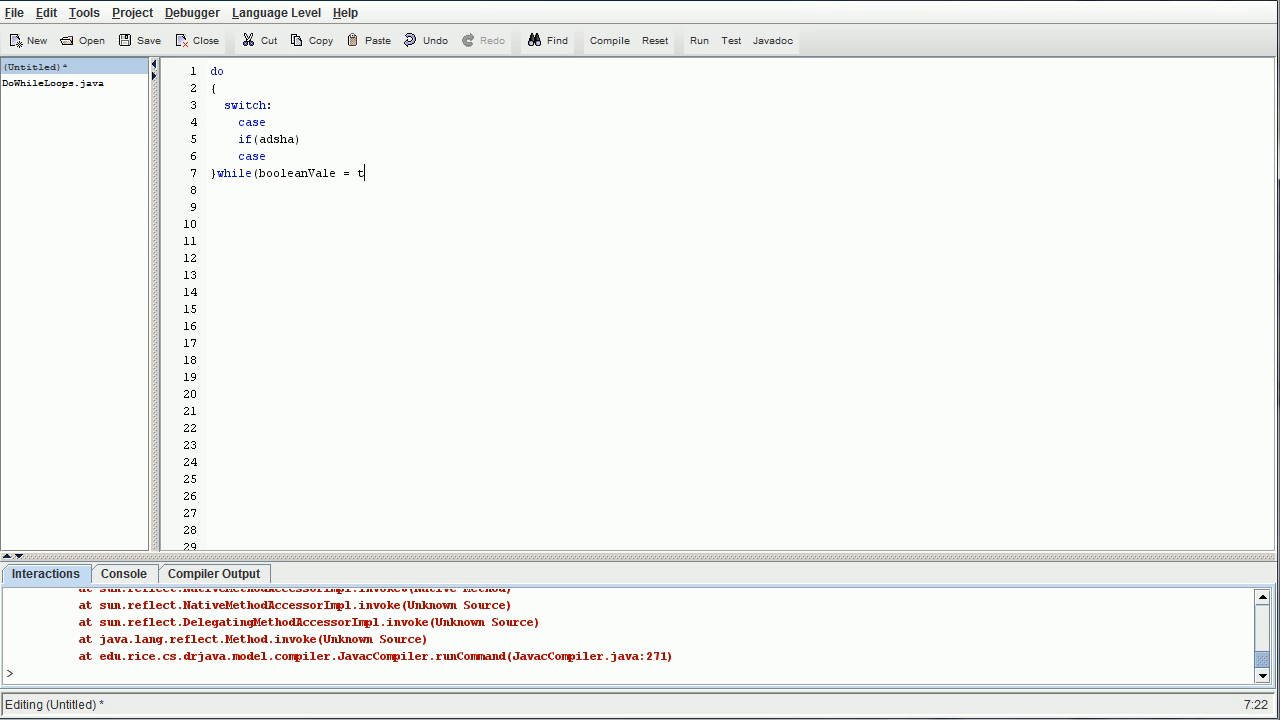
text(= true))
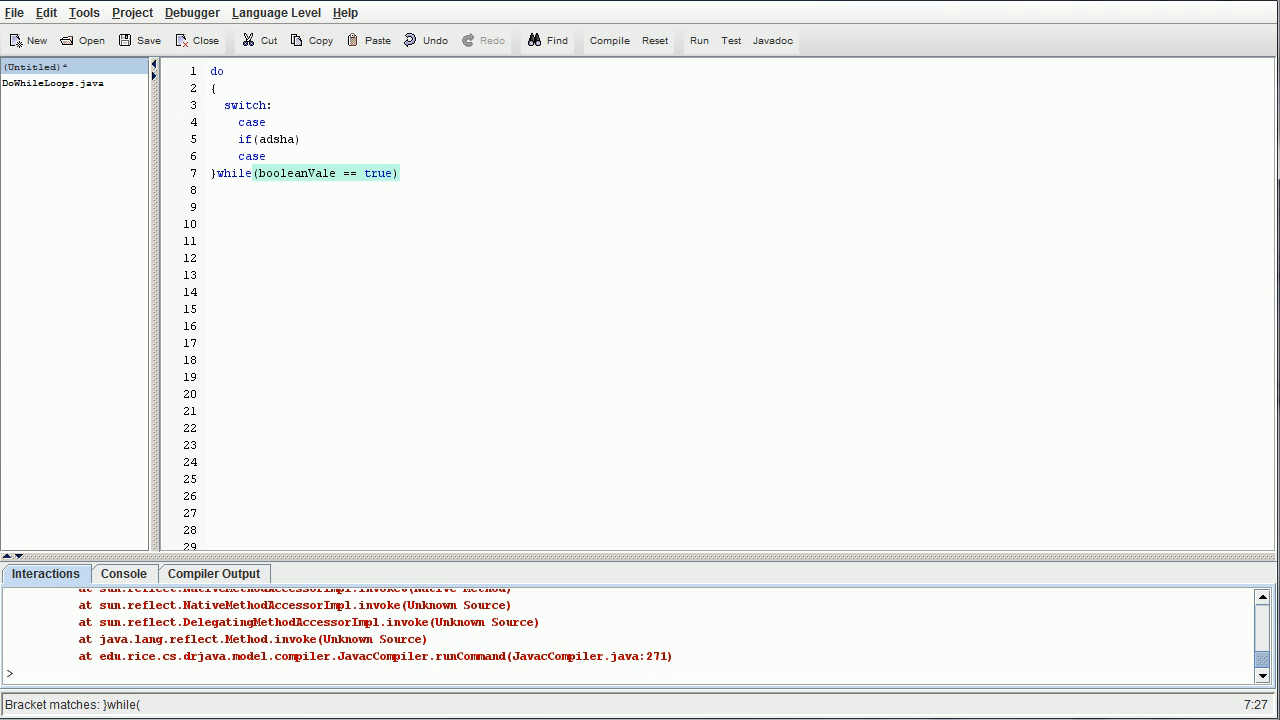